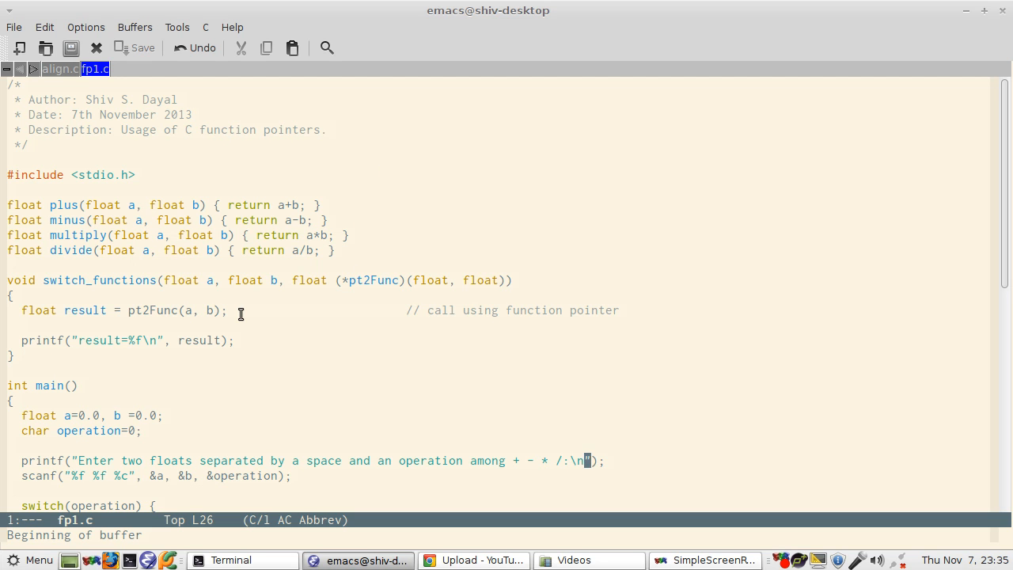
mouse_move(366, 222)
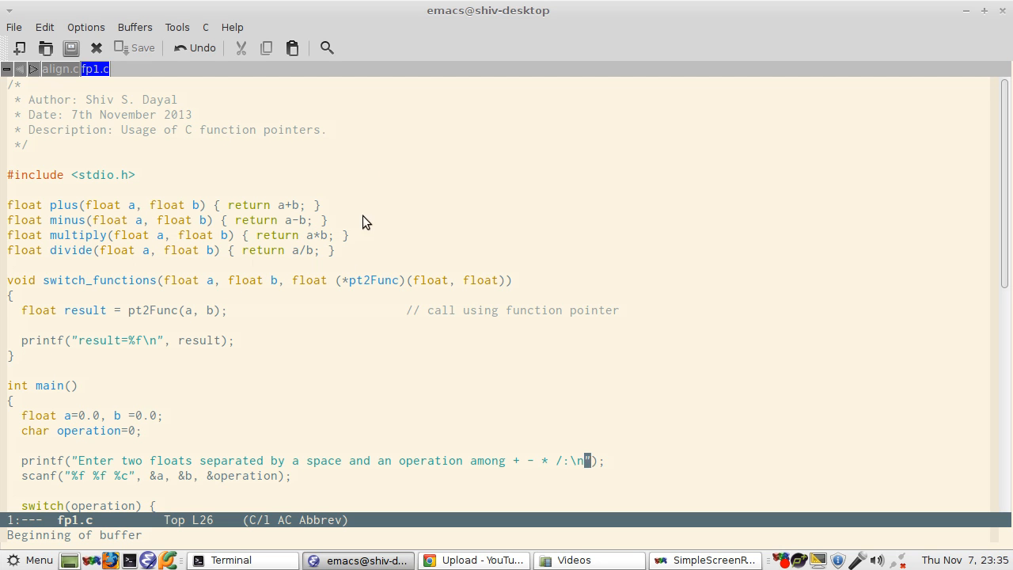
mouse_move(256, 285)
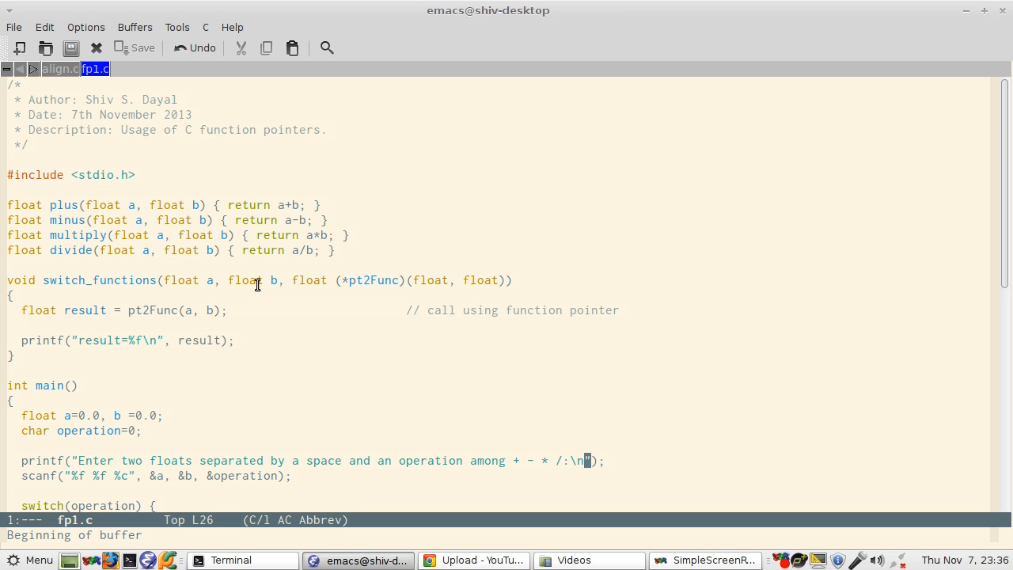
mouse_move(86, 237)
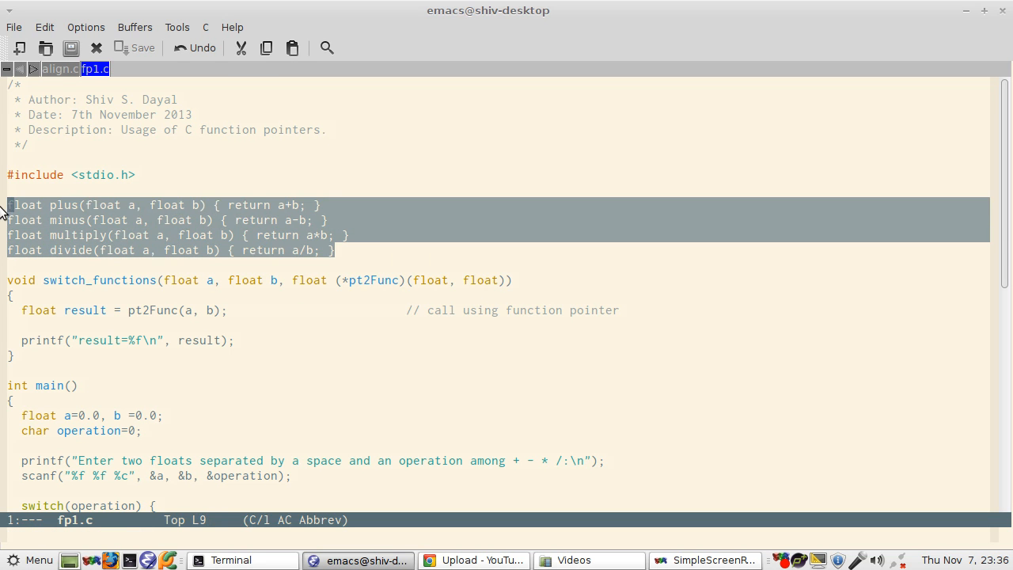
Step: Review switch_functions in fp1.c, marking its function-pointer parameter and the divide case
left_click(87, 206)
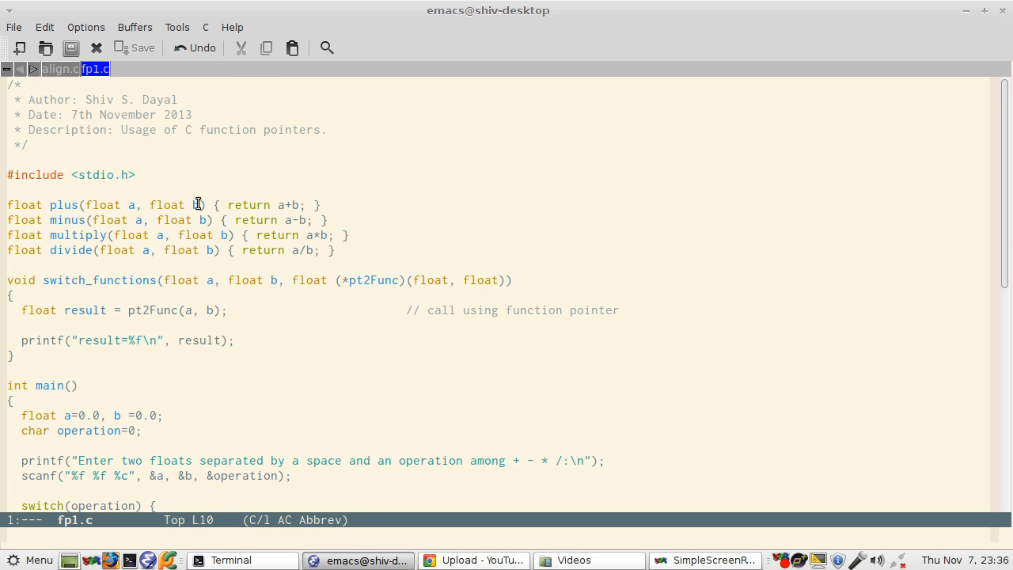
mouse_move(60, 228)
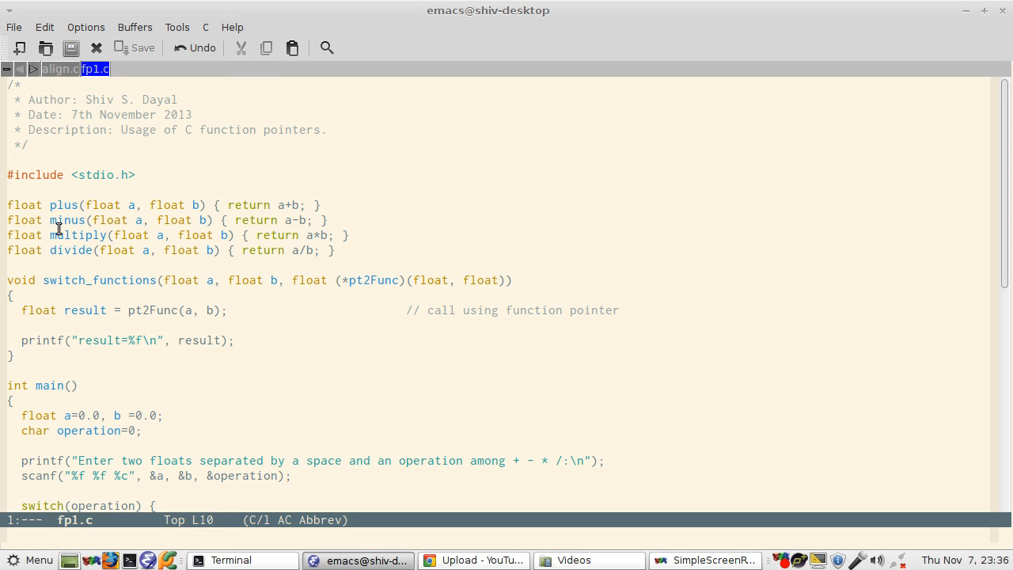
mouse_move(291, 222)
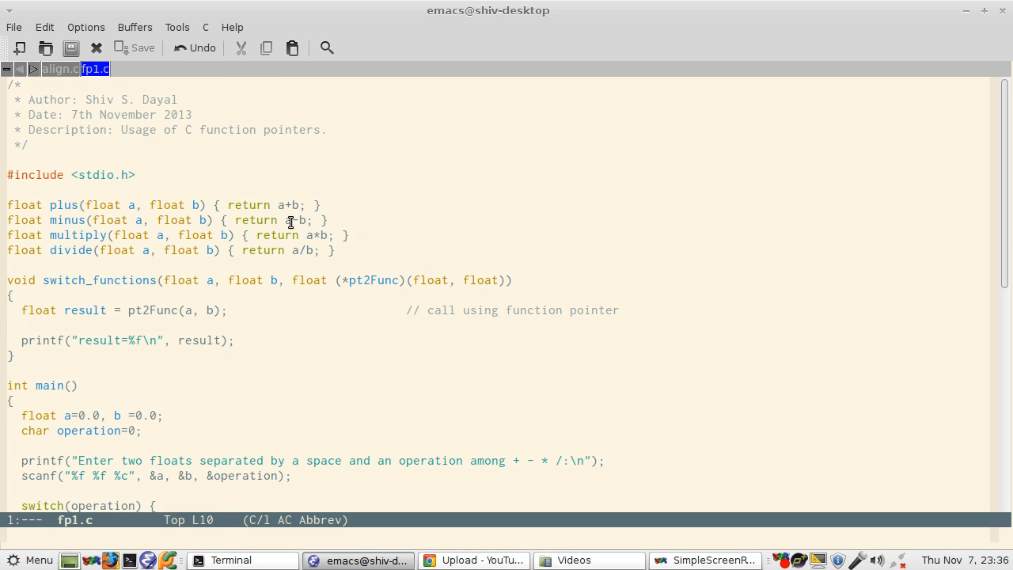
mouse_move(309, 267)
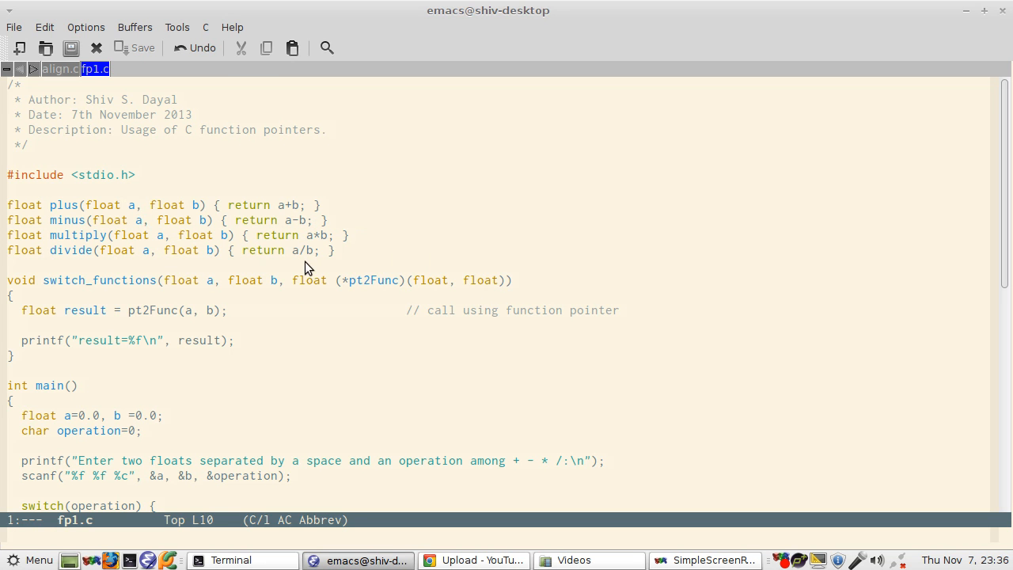
mouse_move(208, 252)
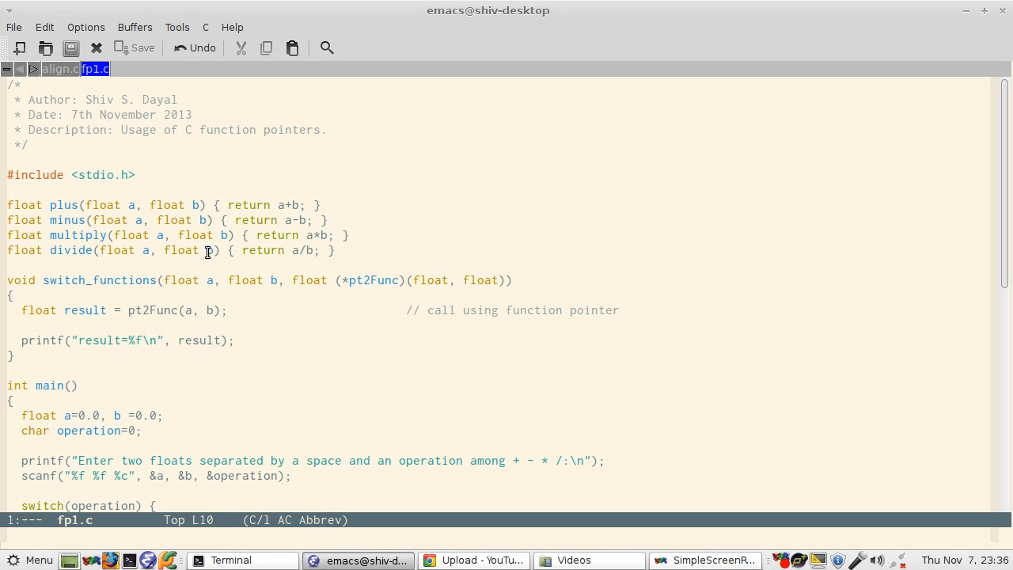
mouse_move(174, 250)
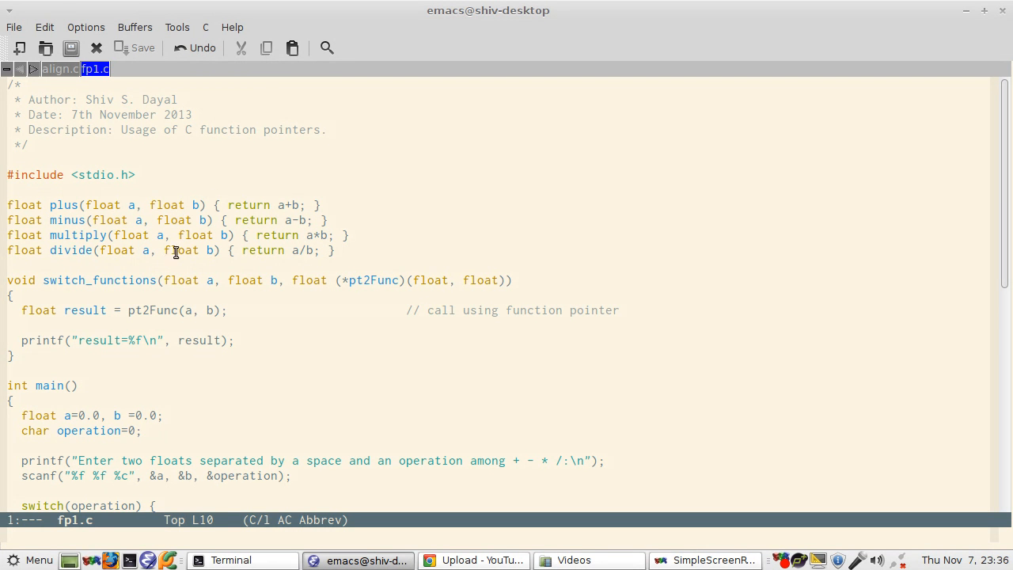
mouse_move(88, 299)
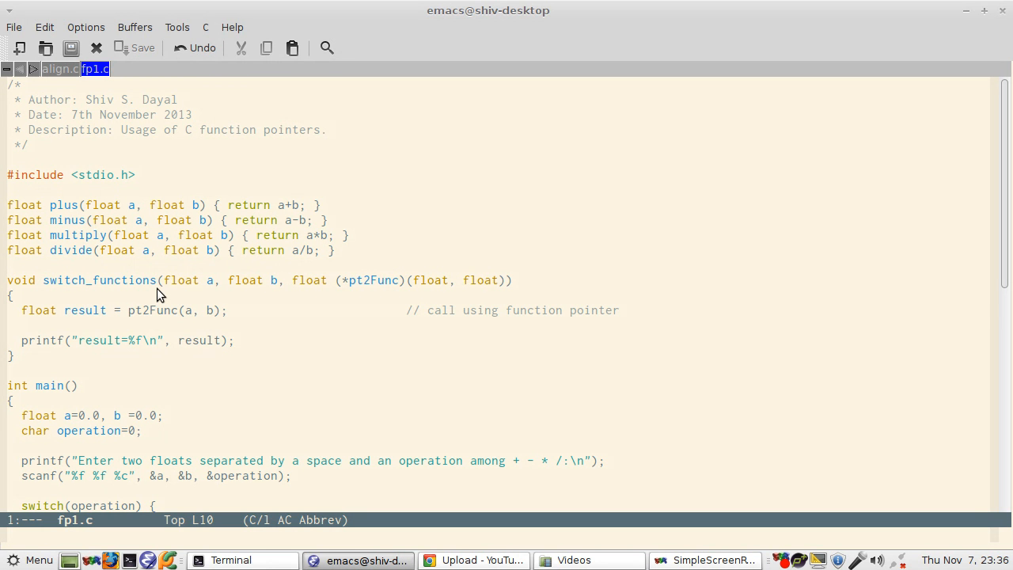
mouse_move(238, 279)
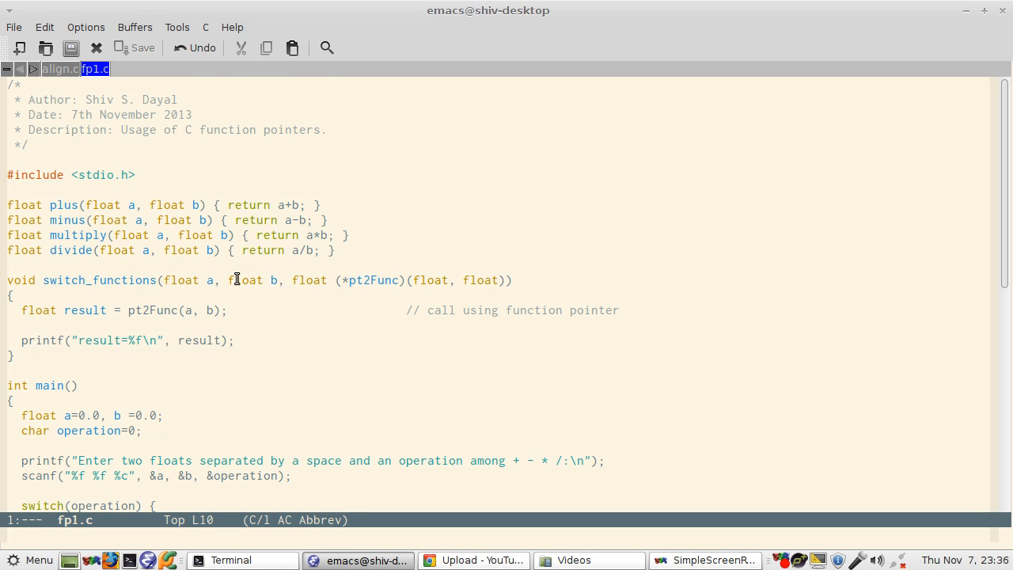
mouse_move(359, 279)
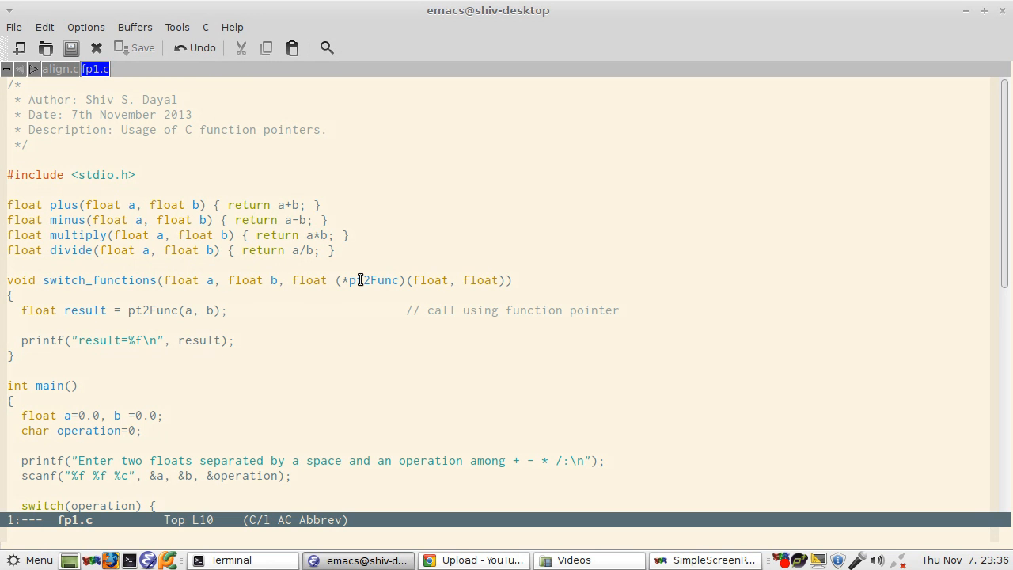
mouse_move(383, 279)
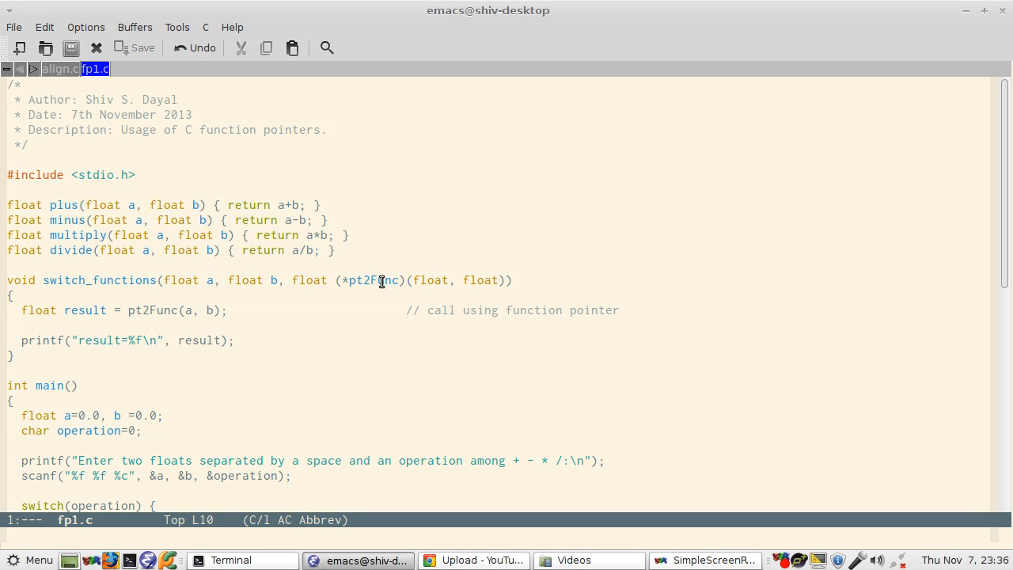
mouse_move(89, 326)
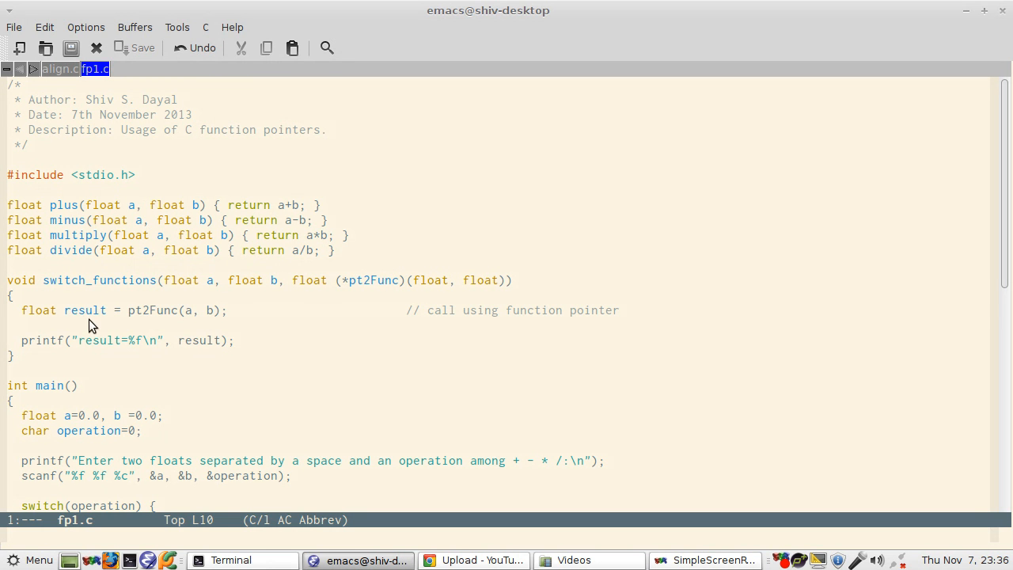
mouse_move(144, 317)
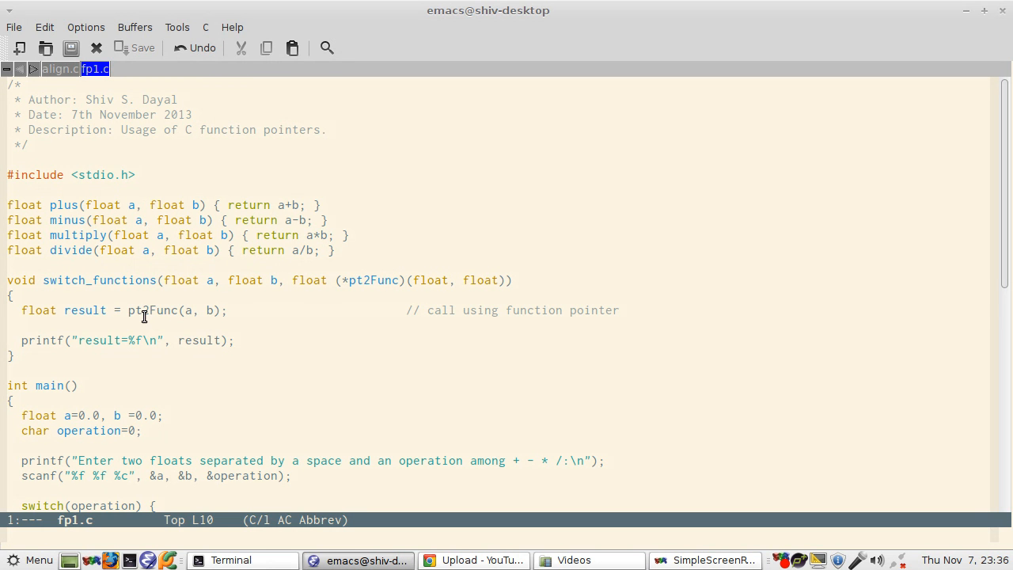
mouse_move(185, 323)
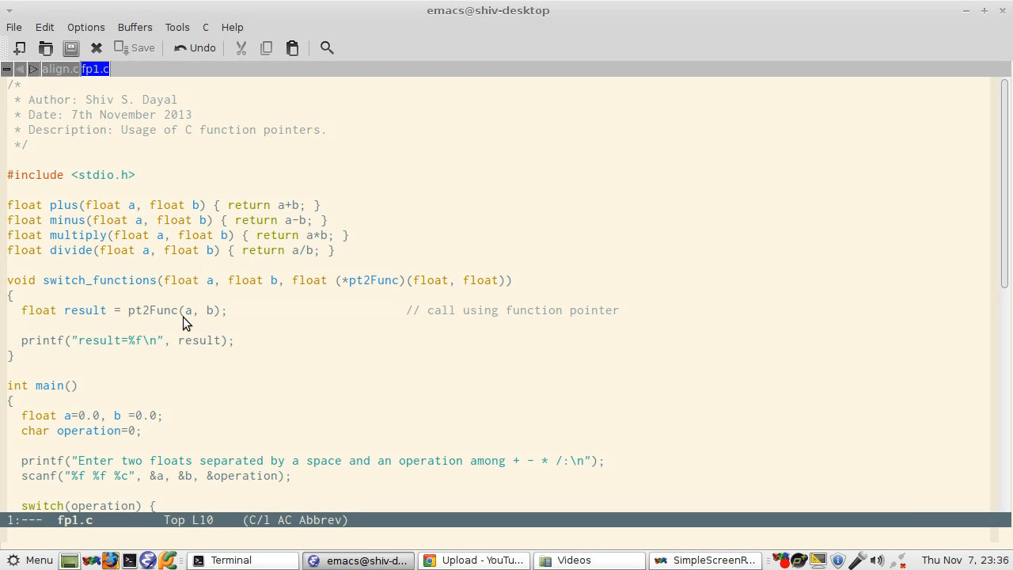
mouse_move(181, 340)
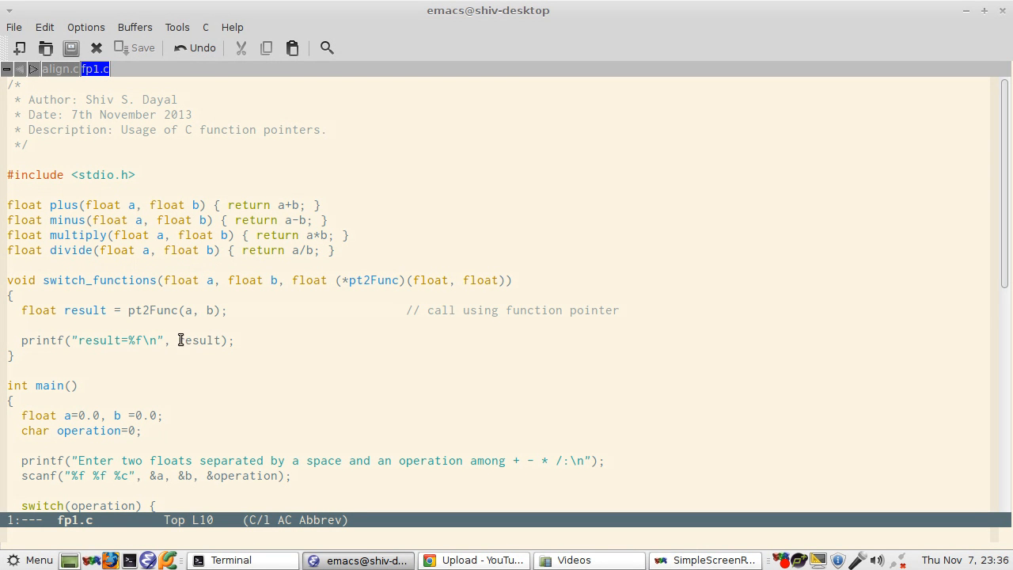
mouse_move(295, 281)
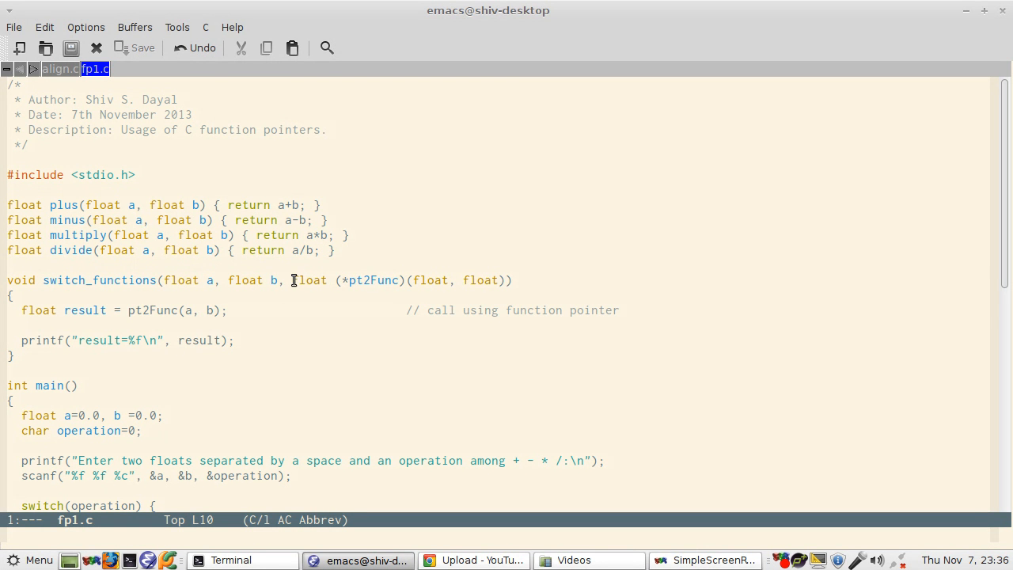
left_click_drag(292, 281, 510, 280)
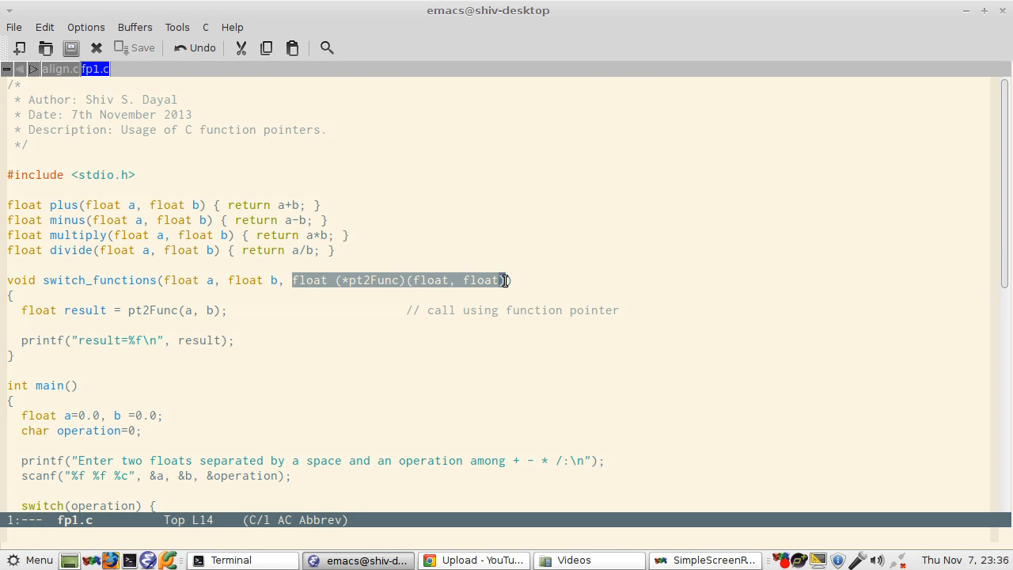
scroll("down", 3)
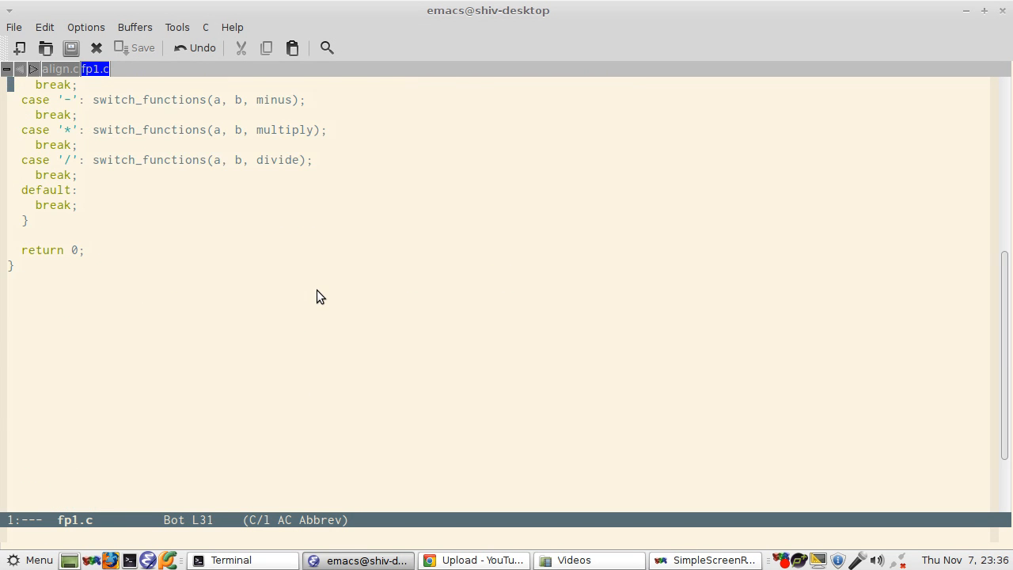
scroll("up", 3)
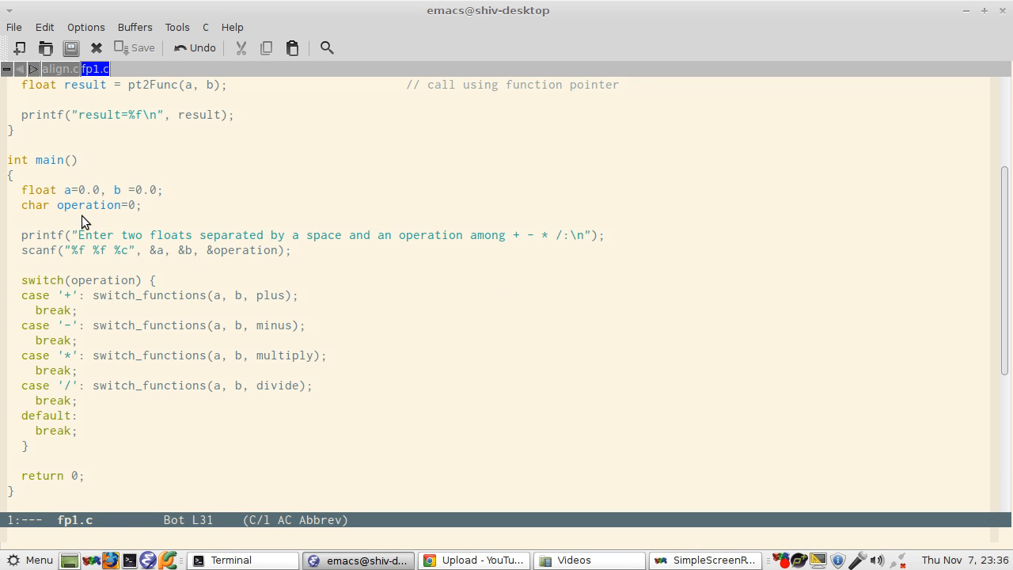
mouse_move(101, 201)
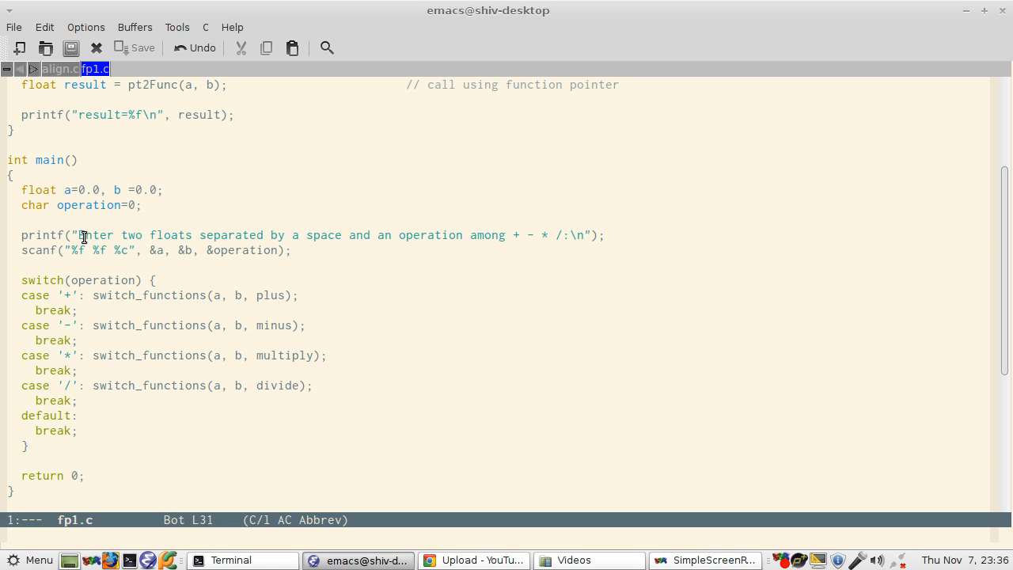
mouse_move(162, 250)
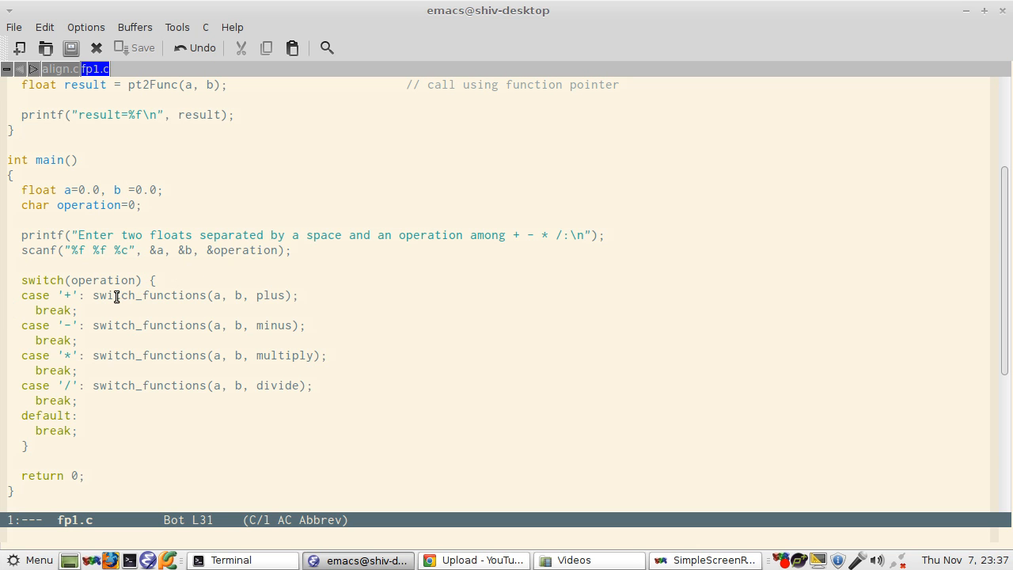
mouse_move(72, 376)
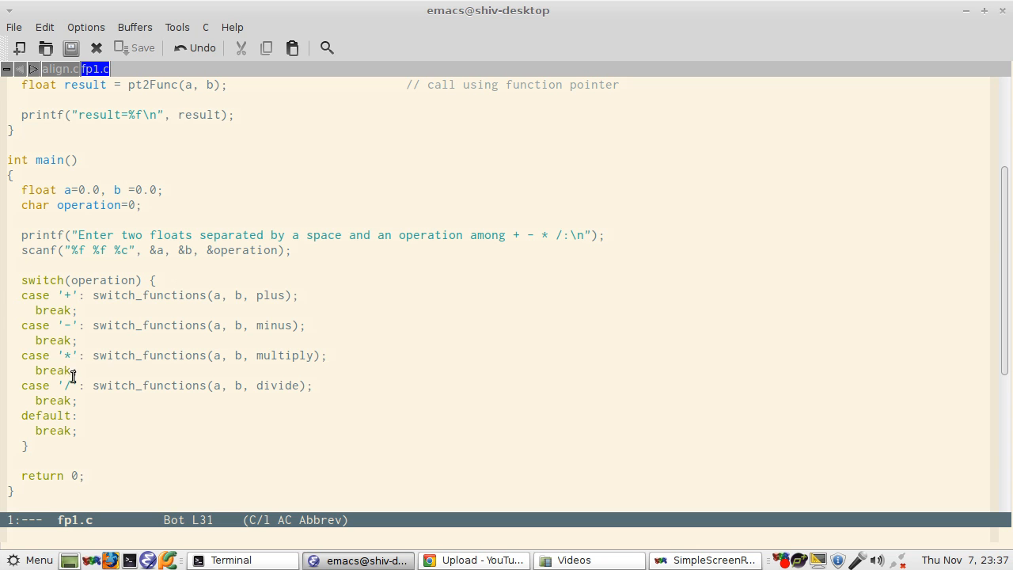
mouse_move(74, 370)
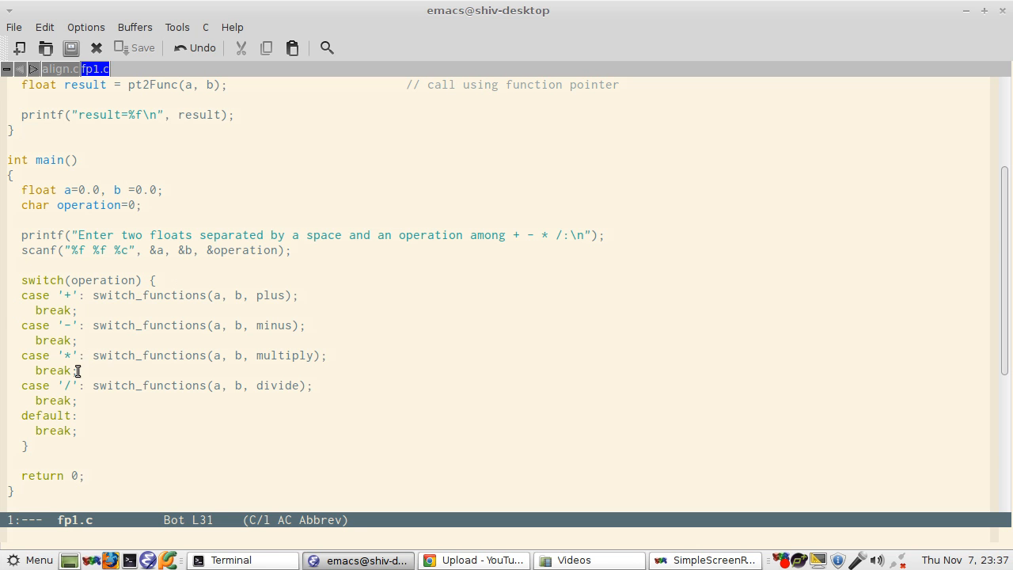
mouse_move(76, 386)
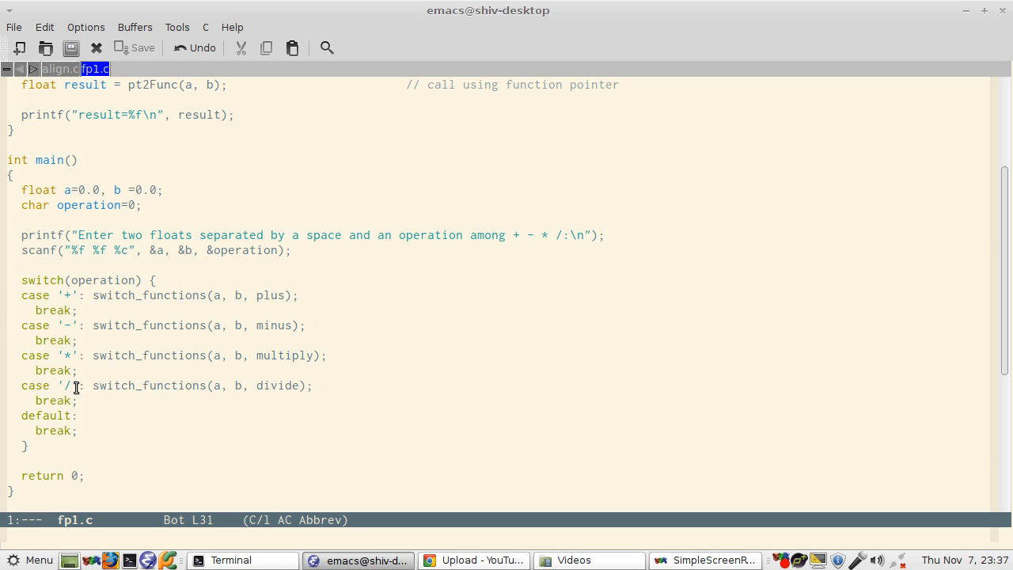
mouse_move(134, 336)
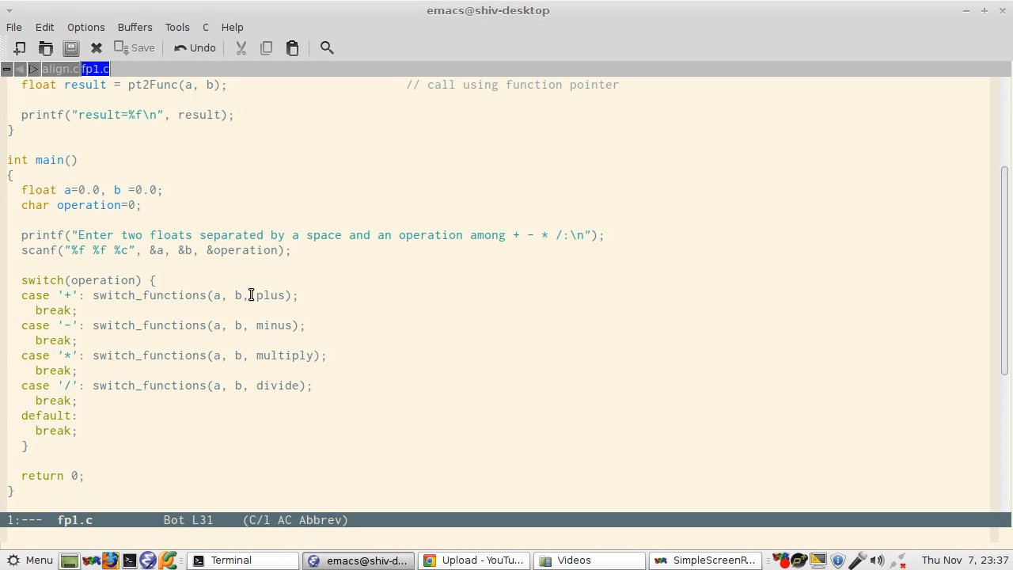
double_click(273, 296)
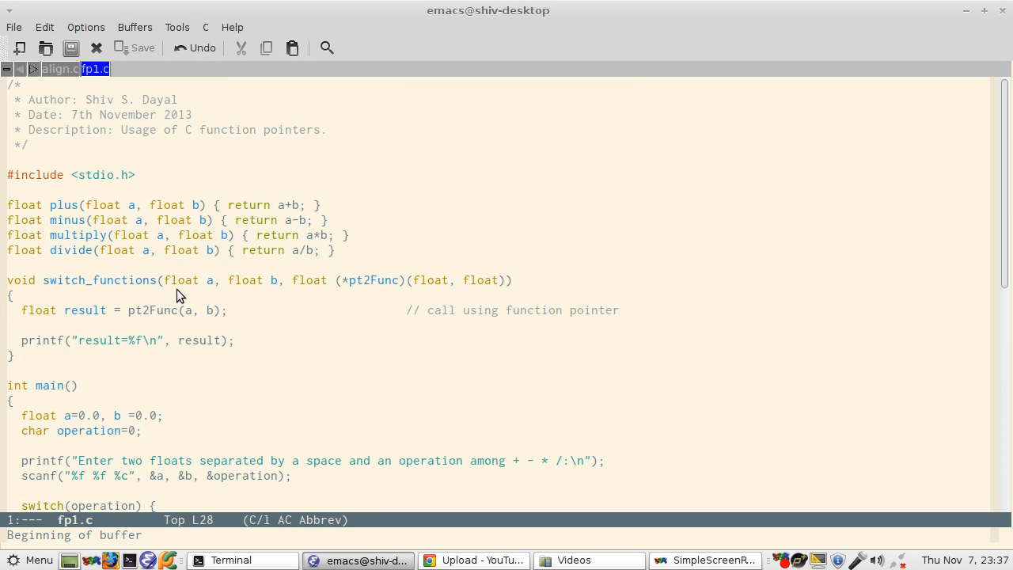
scroll("down", 3)
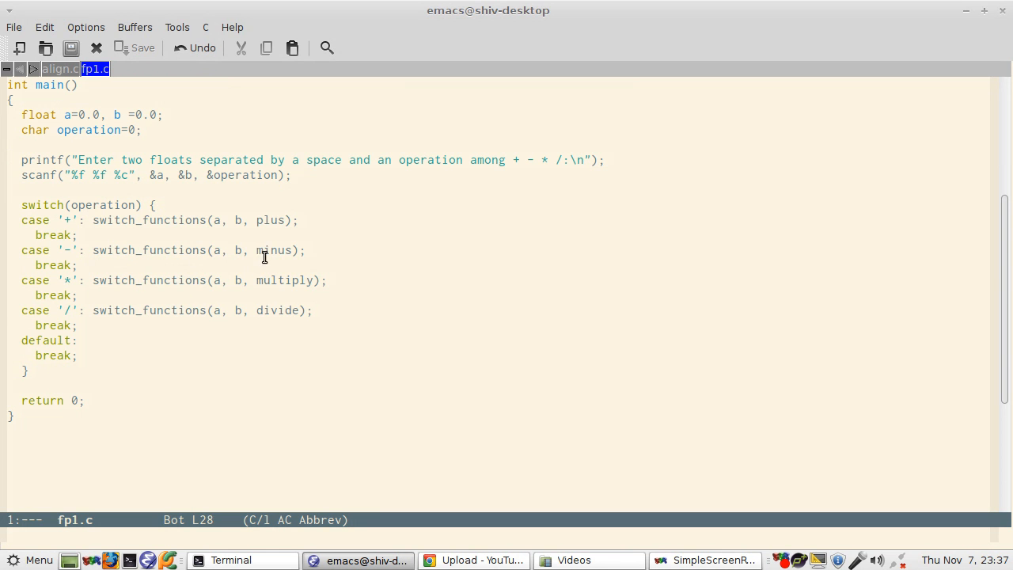
double_click(275, 251)
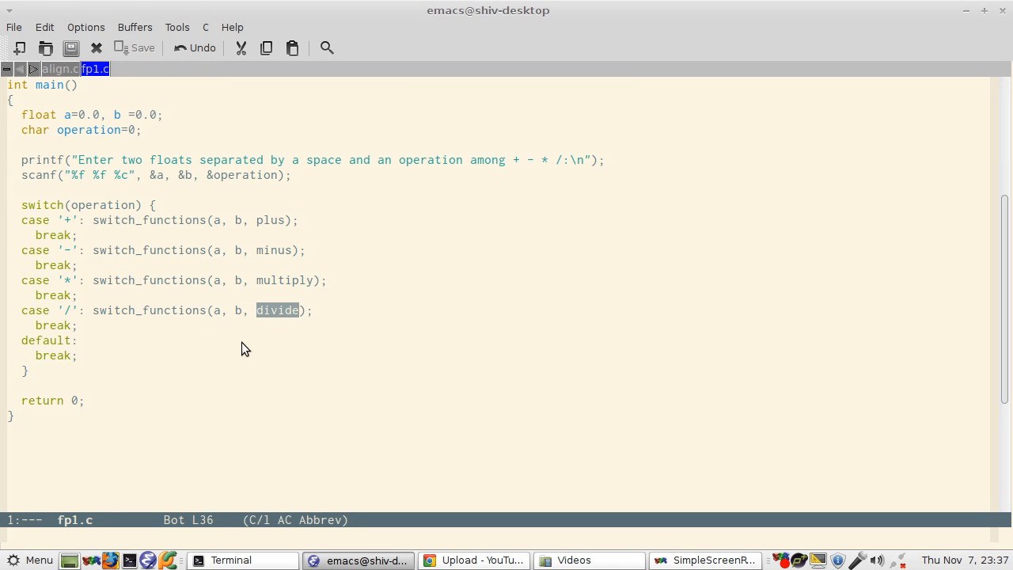
scroll("up", 3)
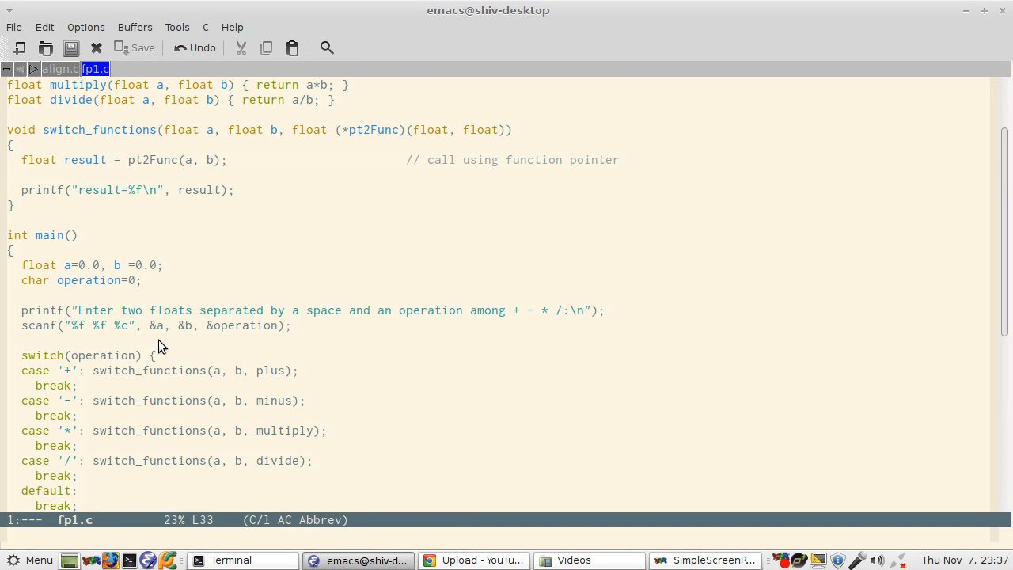
mouse_move(126, 325)
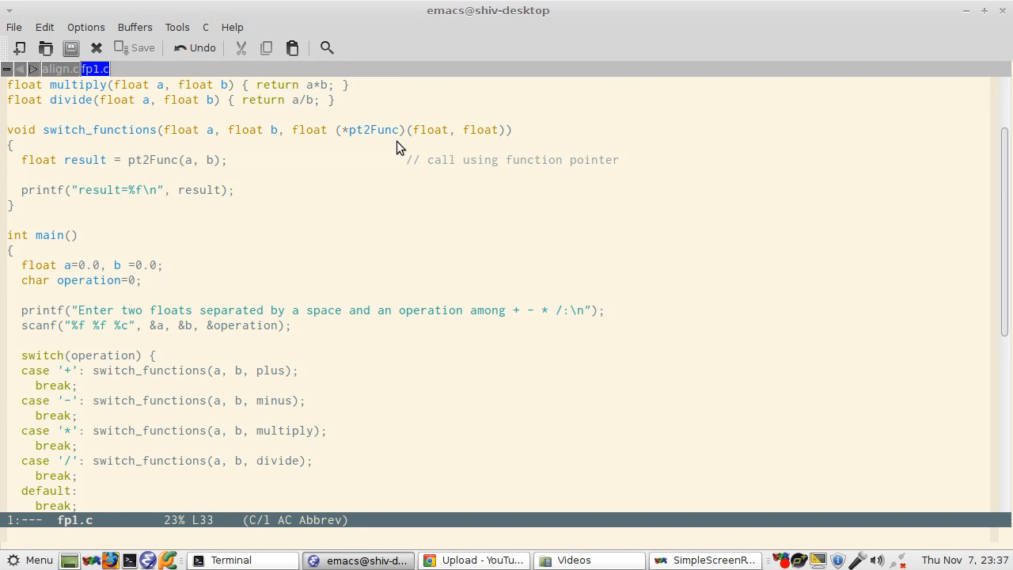
mouse_move(272, 367)
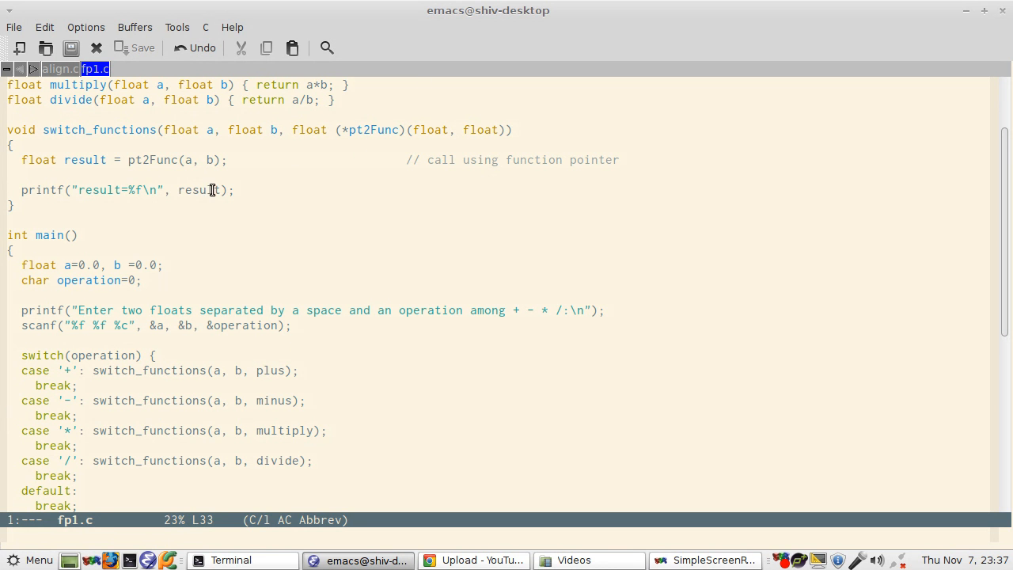
mouse_move(158, 183)
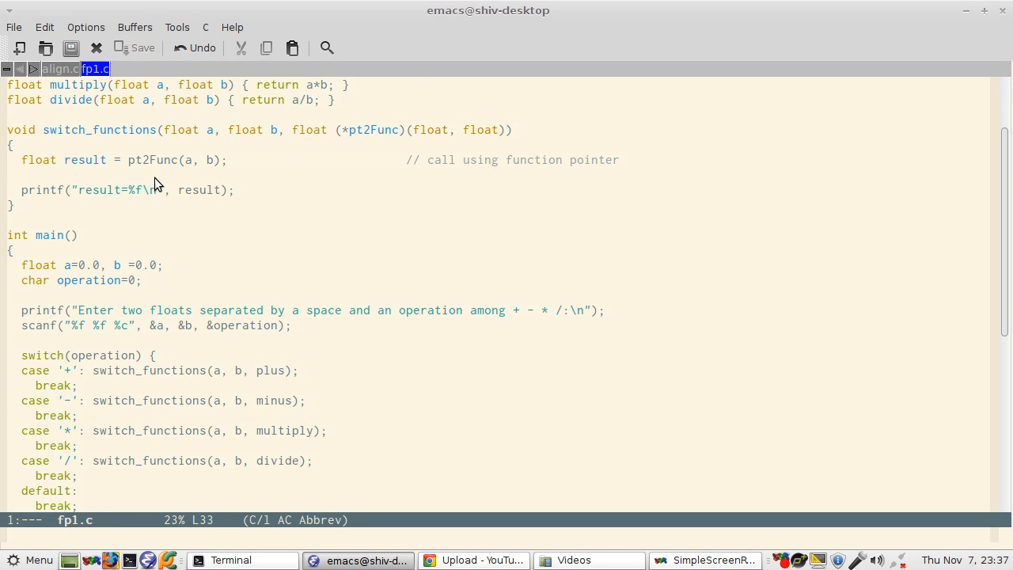
scroll("up", 3)
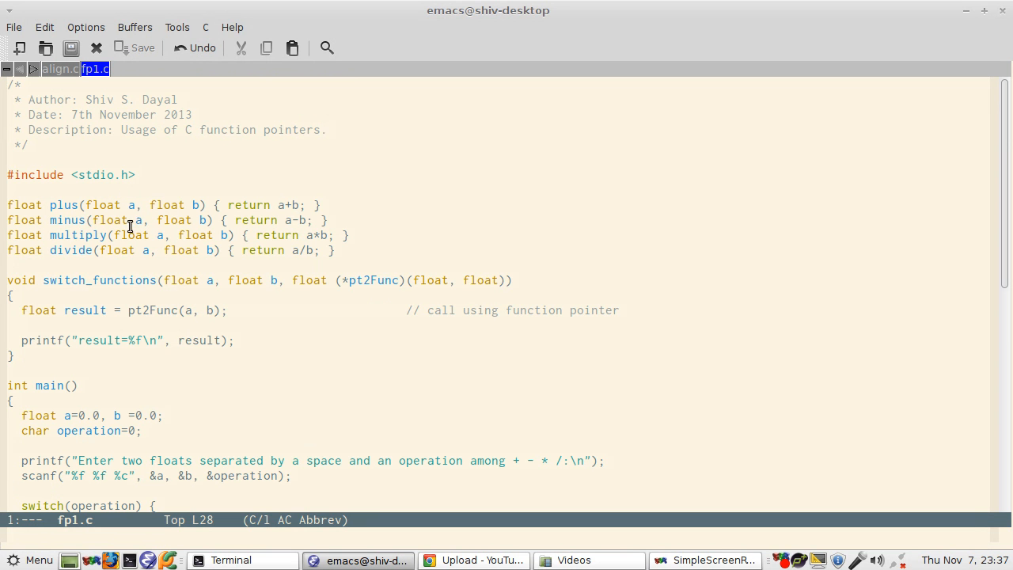
mouse_move(178, 220)
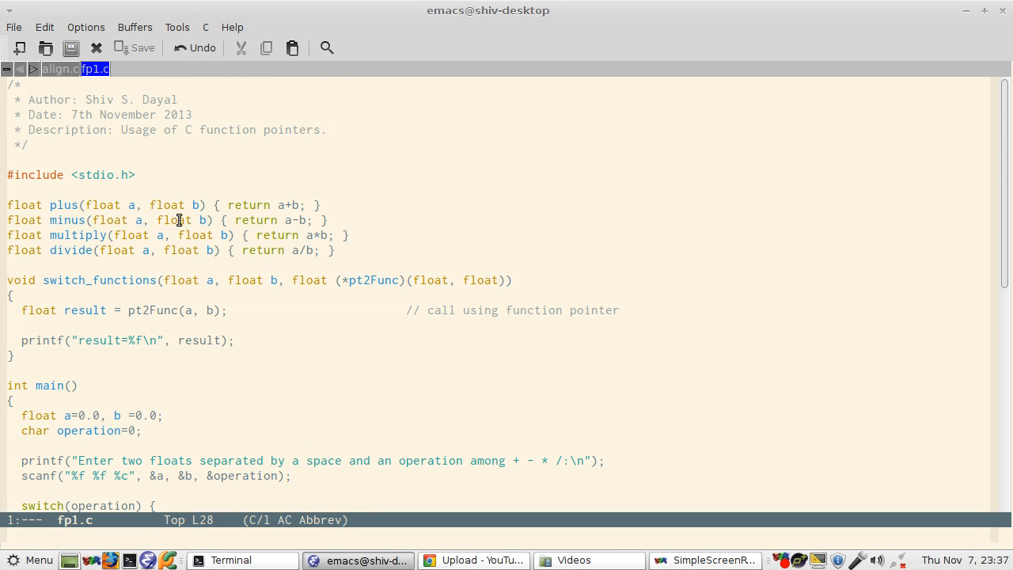
mouse_move(163, 308)
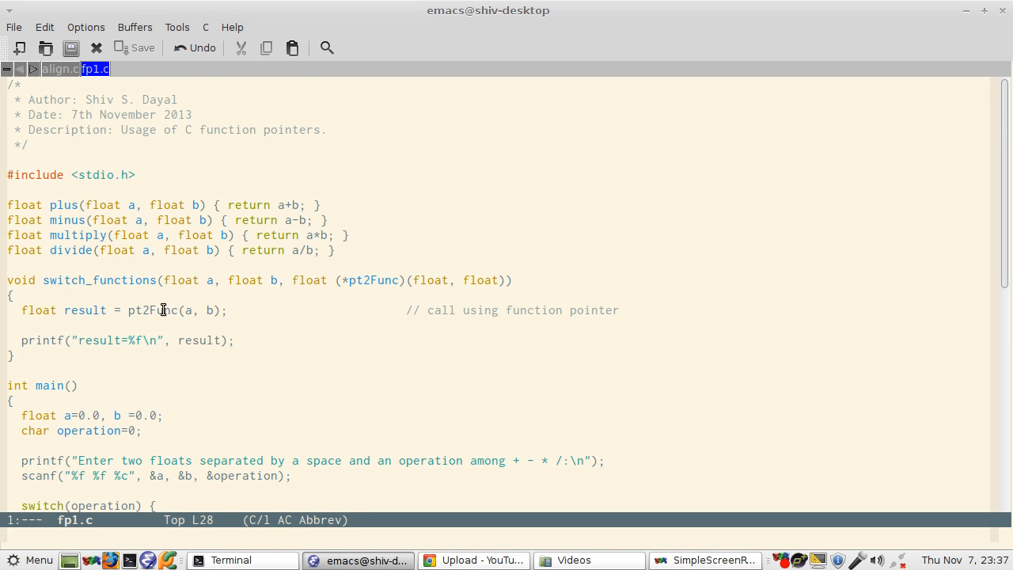
scroll("down", 3)
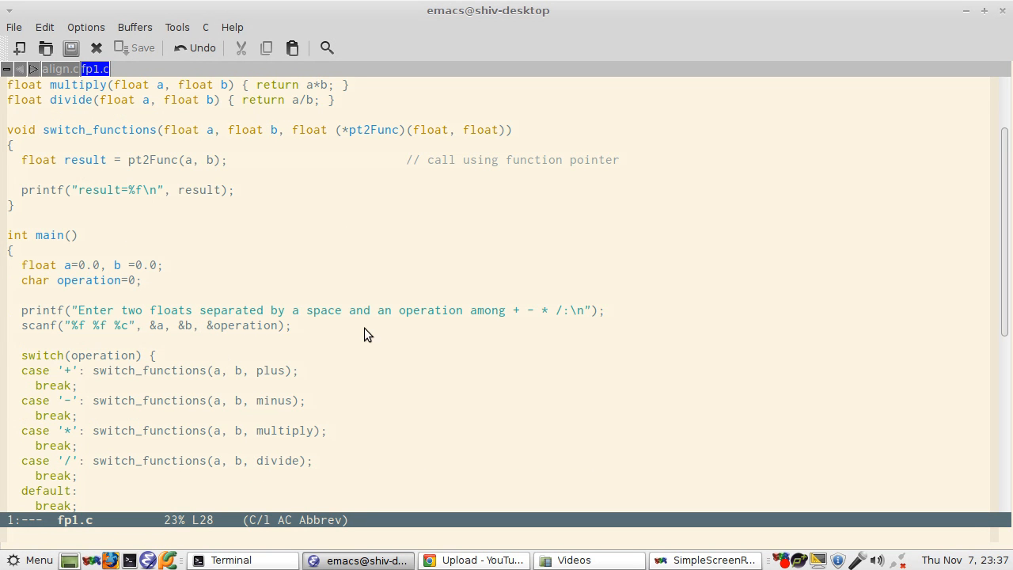
mouse_move(213, 371)
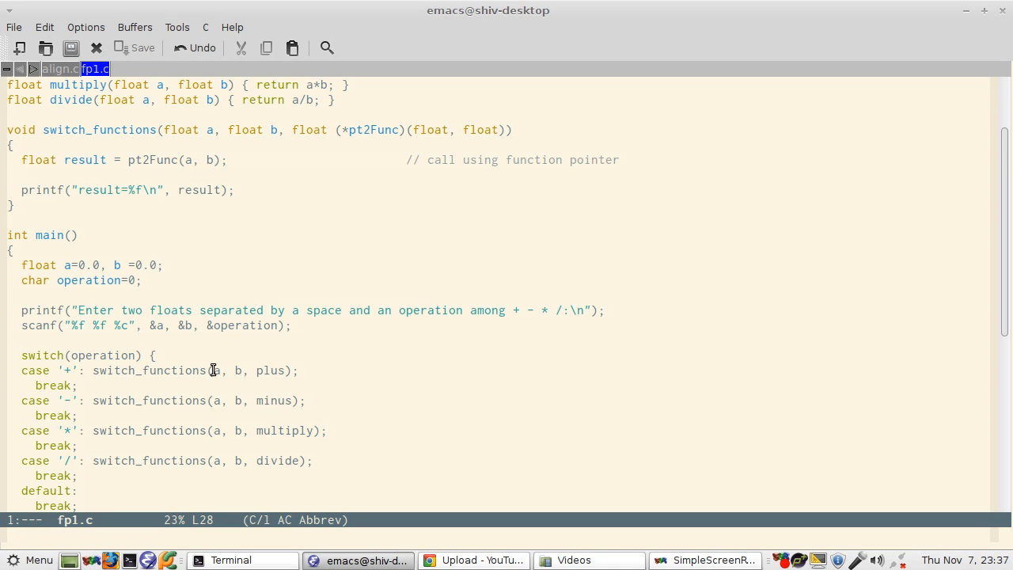
Step: Run ./fp1 in Terminal with 2.0 3.0 + giving 5.000000 and 2.3 2.3 * giving 5.290000
left_click(231, 561)
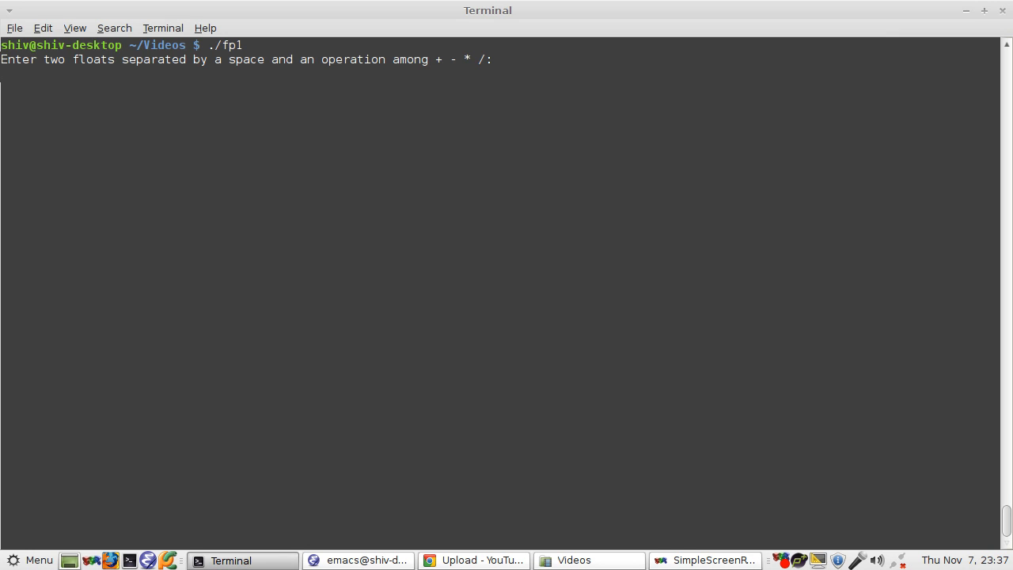
type("2.0 3")
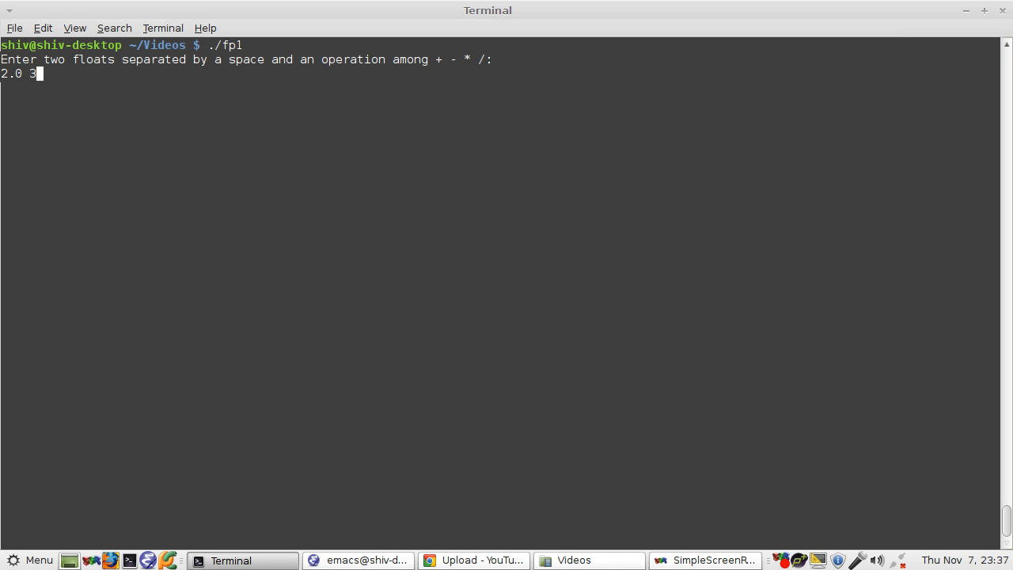
type(".0 +")
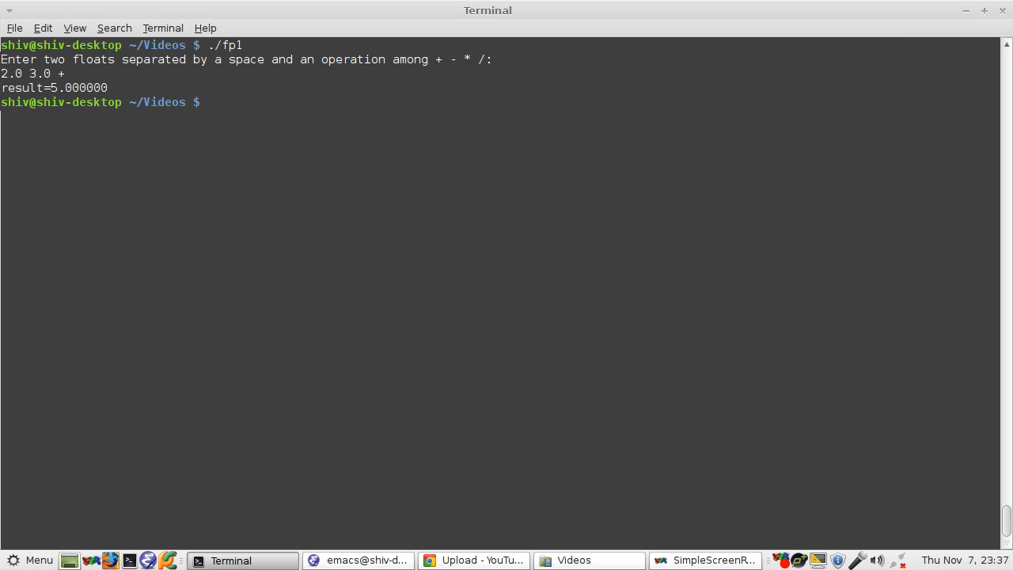
key("Return")
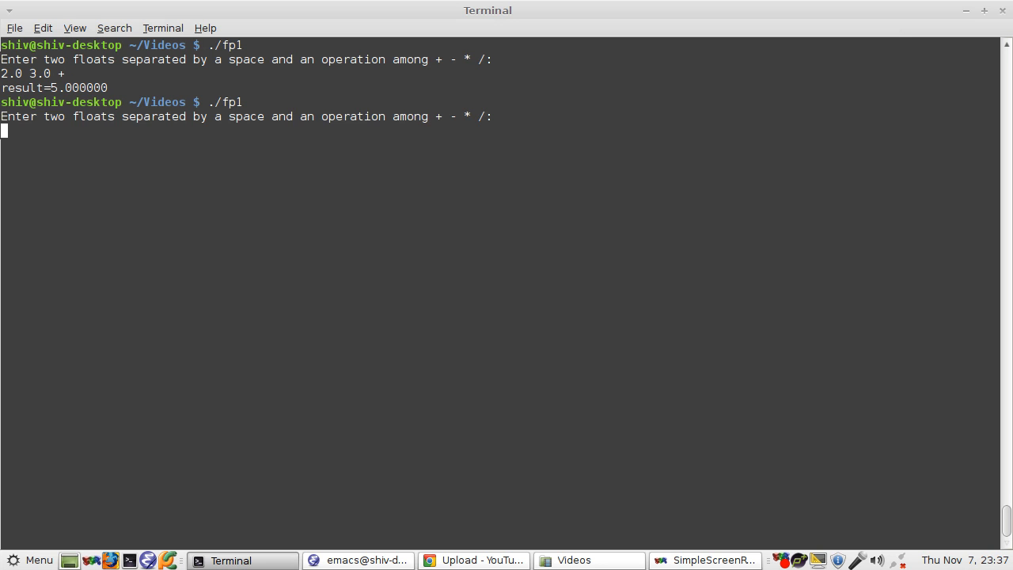
type("2")
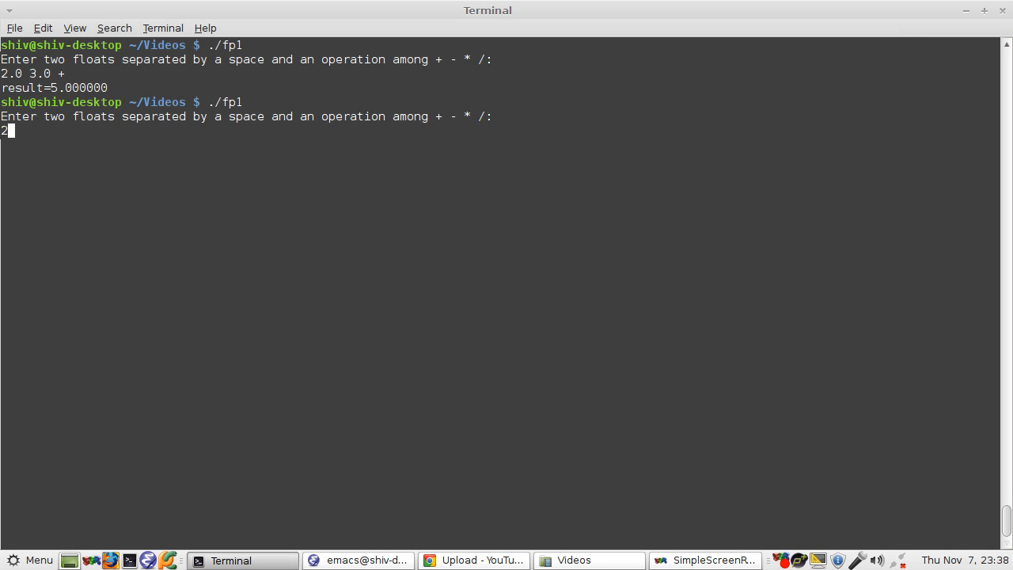
type(".3")
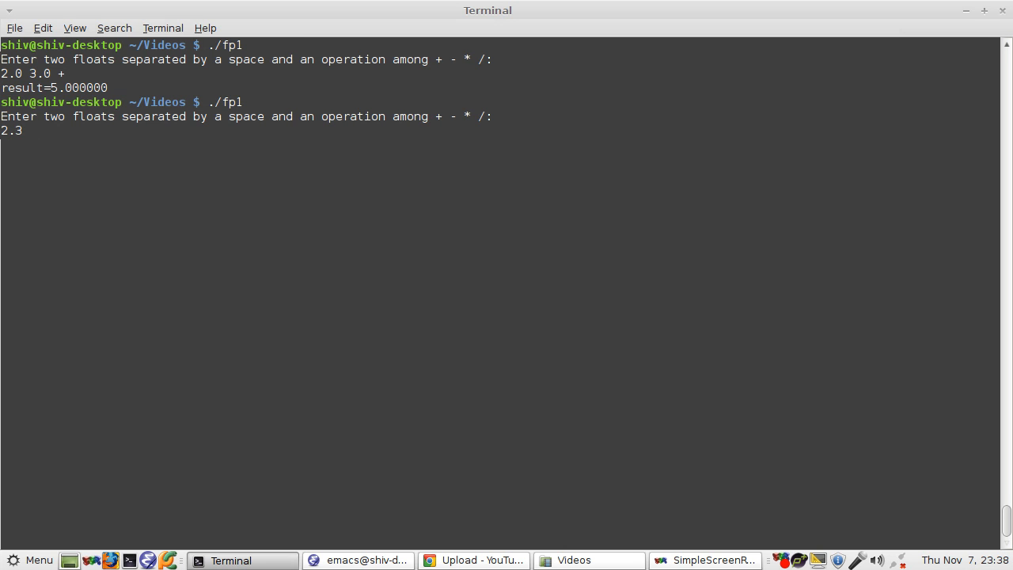
type("2/")
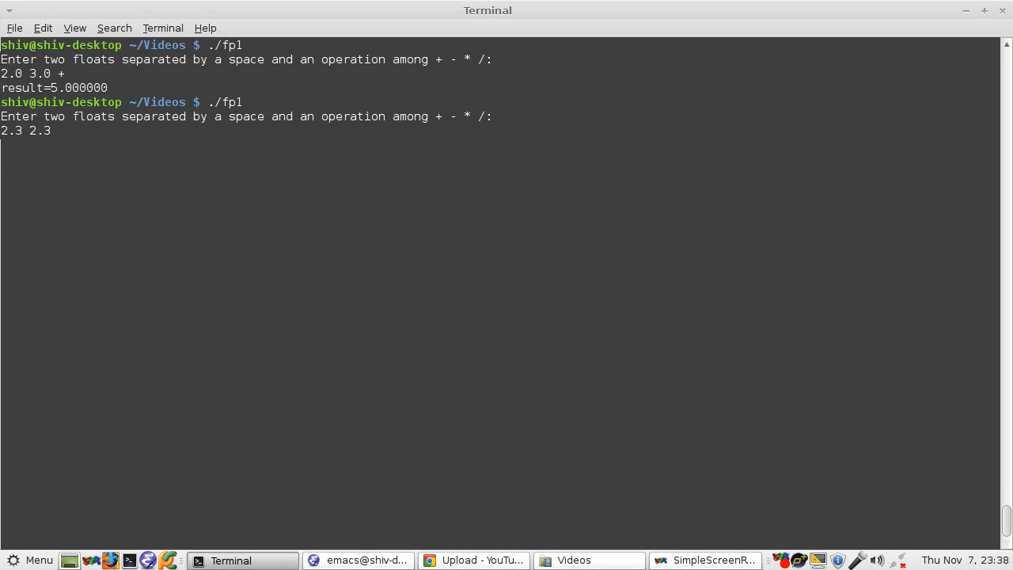
key("Return")
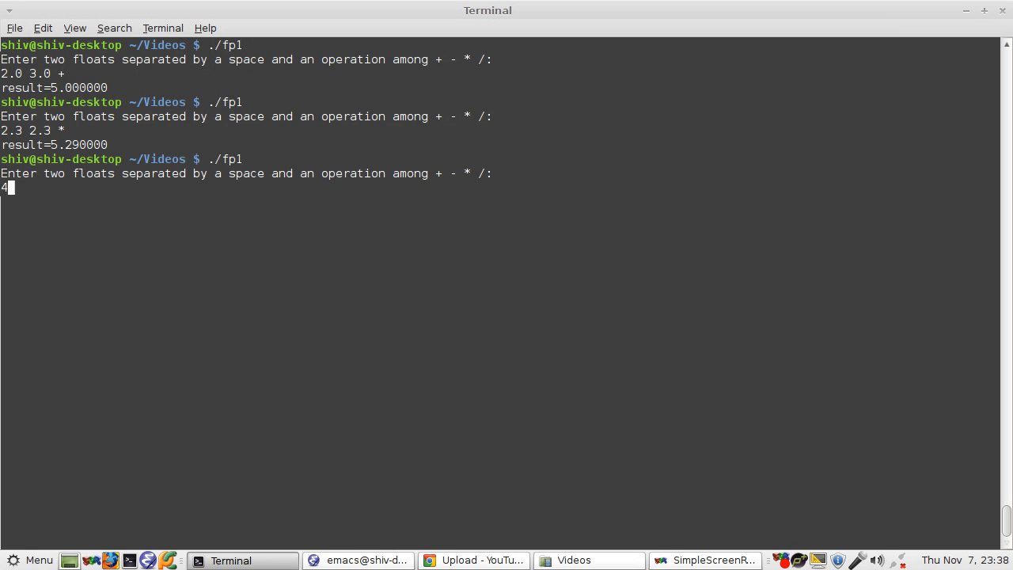
Step: Begin a third ./fp1 run entering 4.5 9.0, correcting the second number with Backspace
type(".")
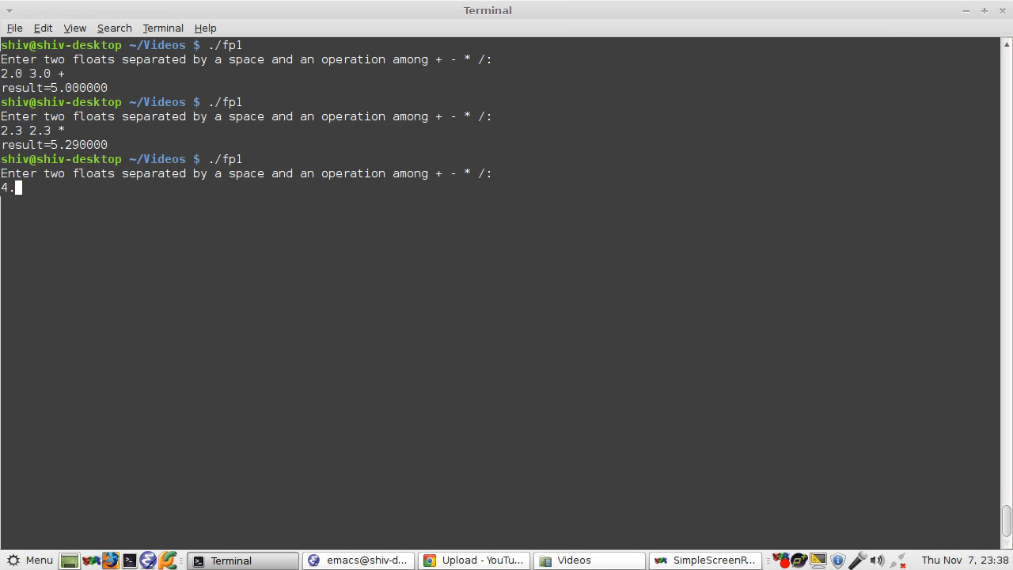
type("5")
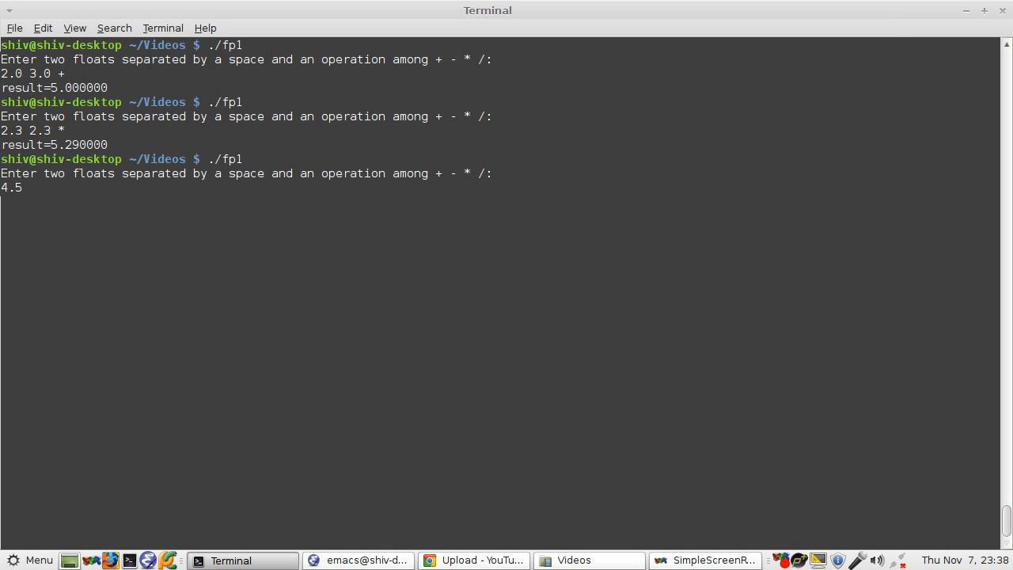
type("9.09")
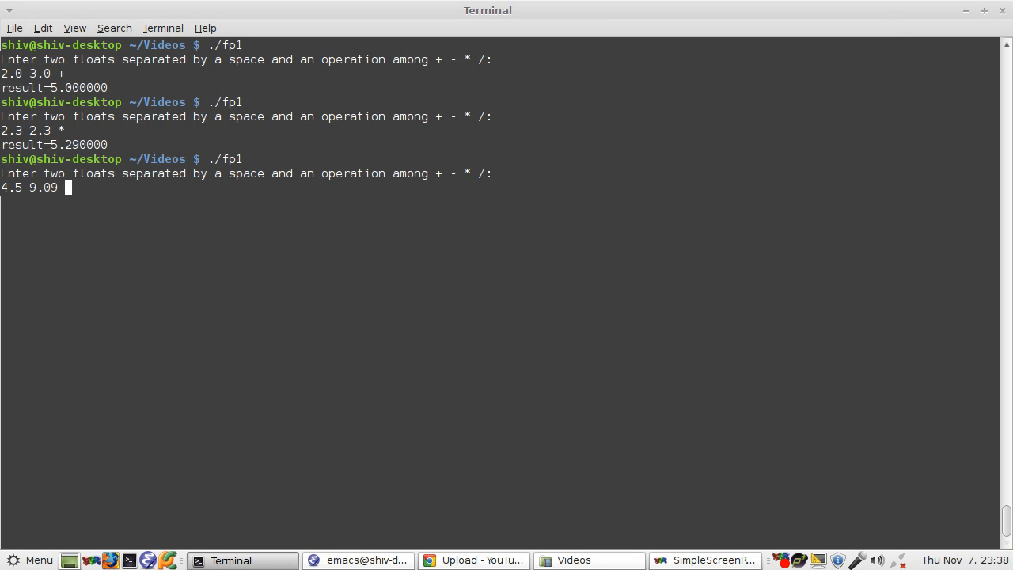
key("BackSpace")
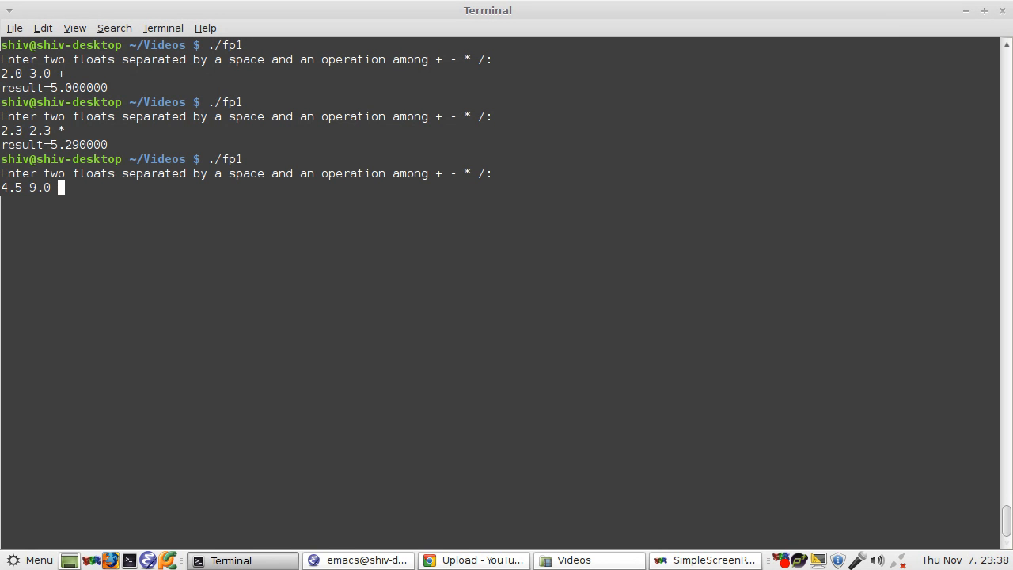
Step: Bring fp1.c back up in Emacs and point at the printf result line in switch_functions
left_click(358, 560)
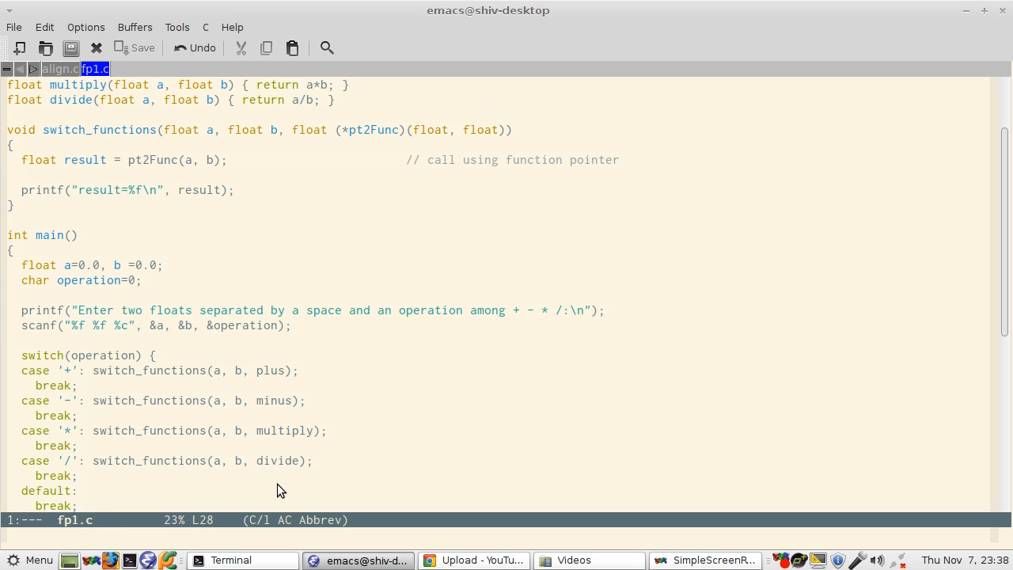
mouse_move(161, 271)
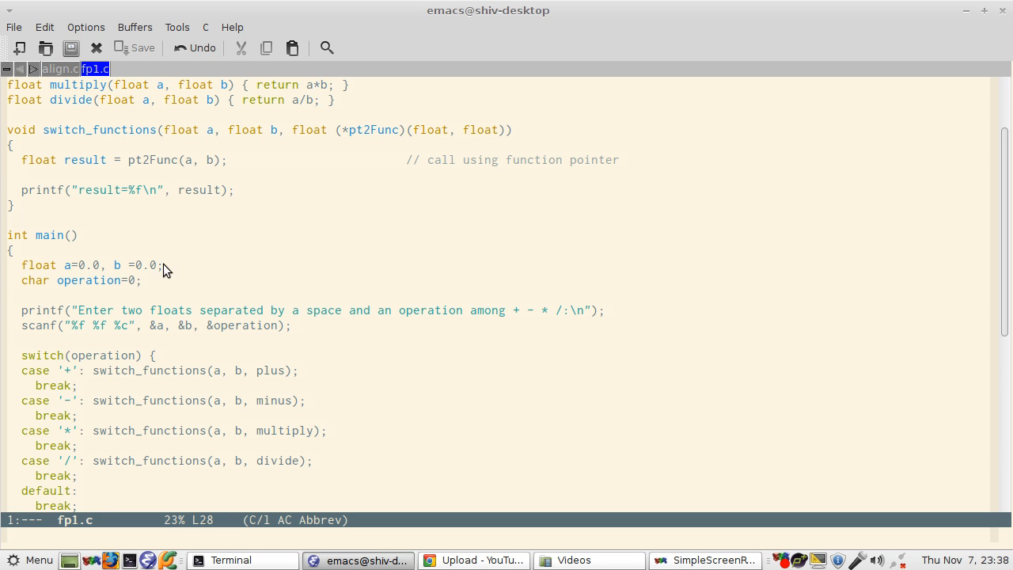
mouse_move(266, 352)
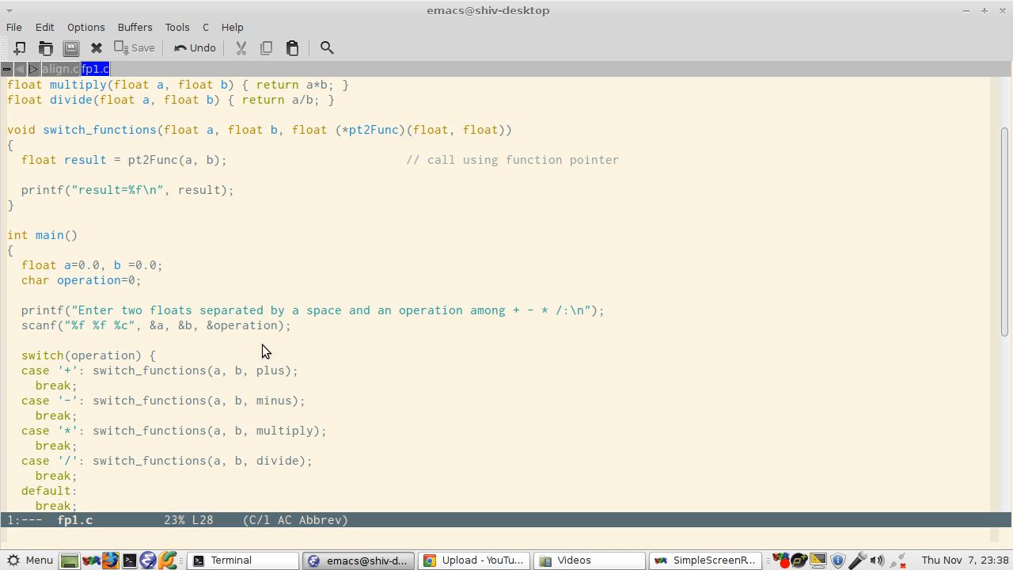
mouse_move(151, 158)
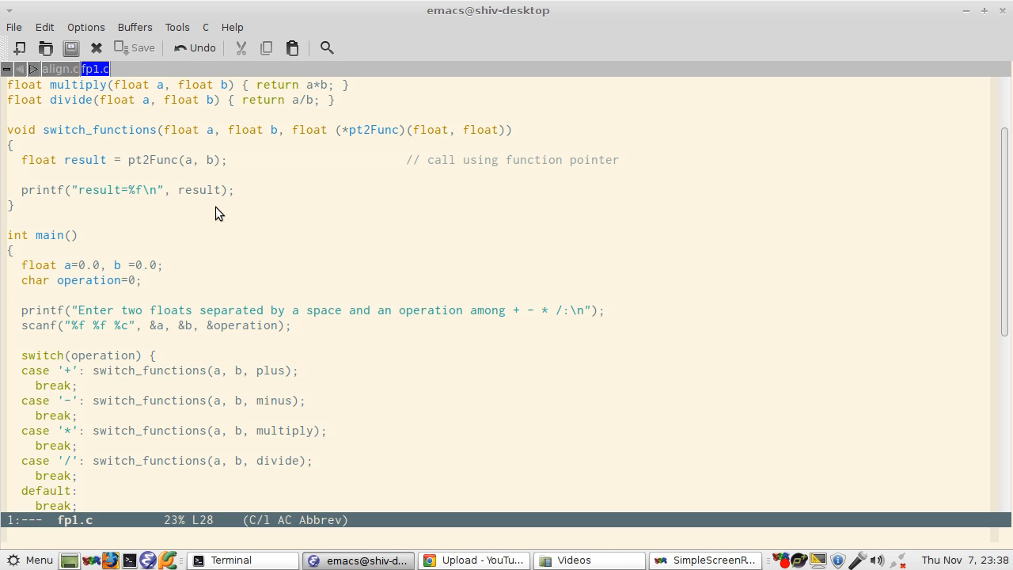
mouse_move(187, 225)
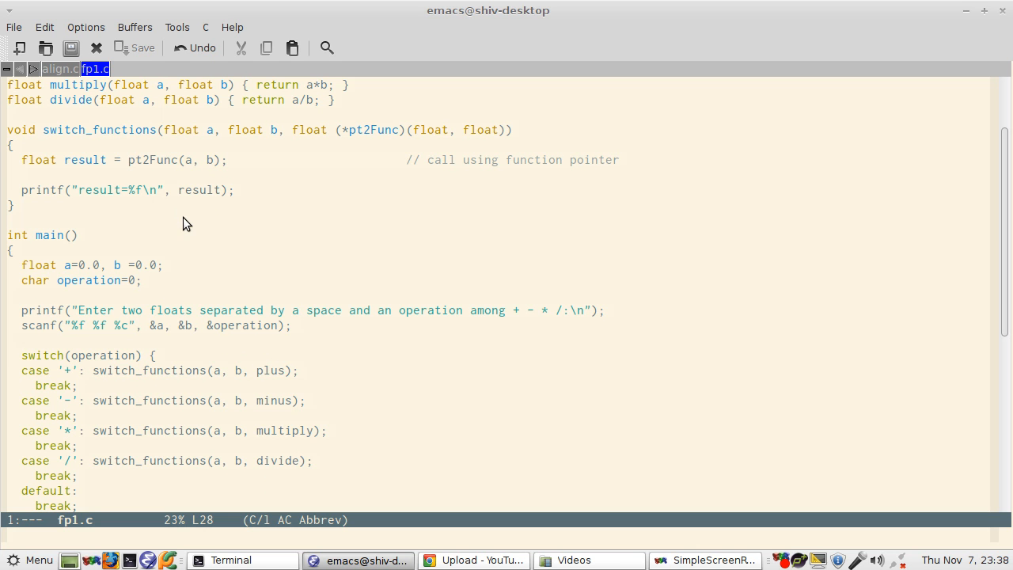
mouse_move(228, 427)
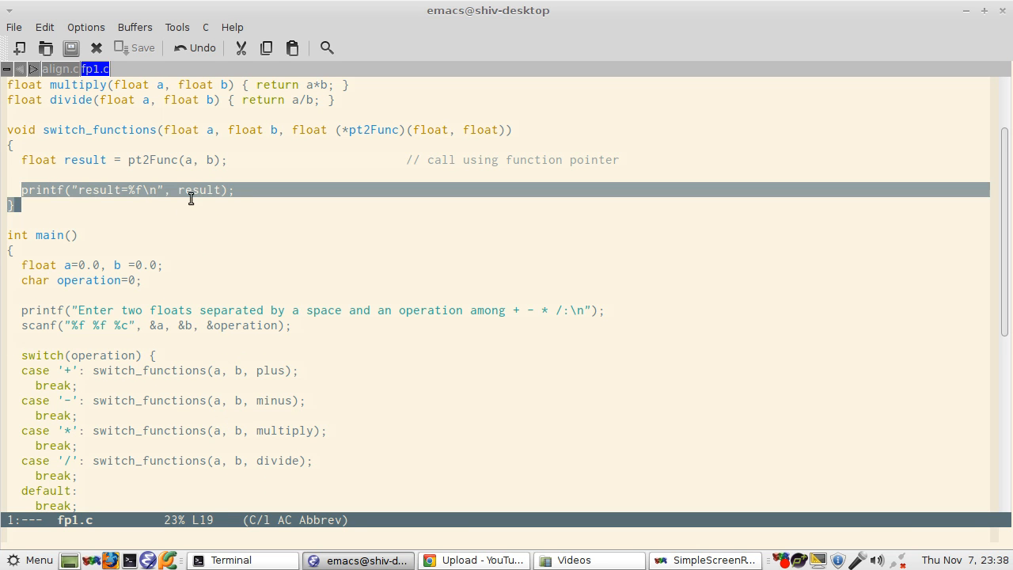
left_click(264, 203)
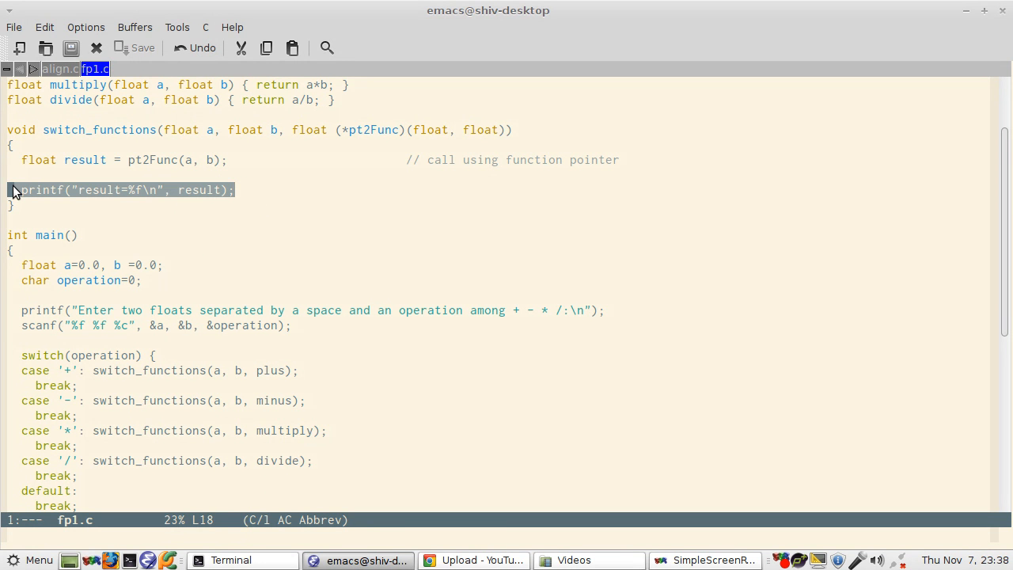
mouse_move(12, 163)
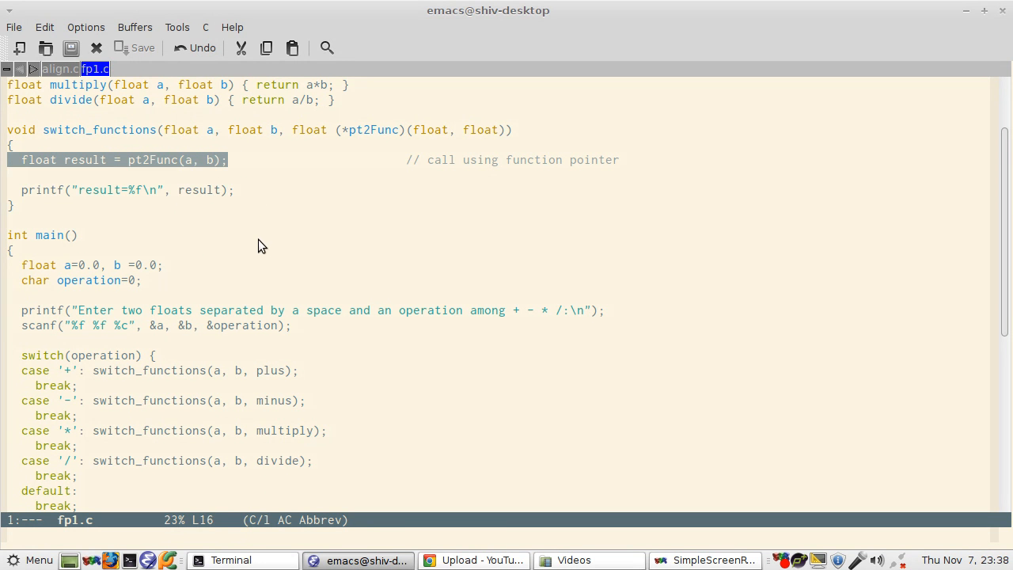
mouse_move(231, 223)
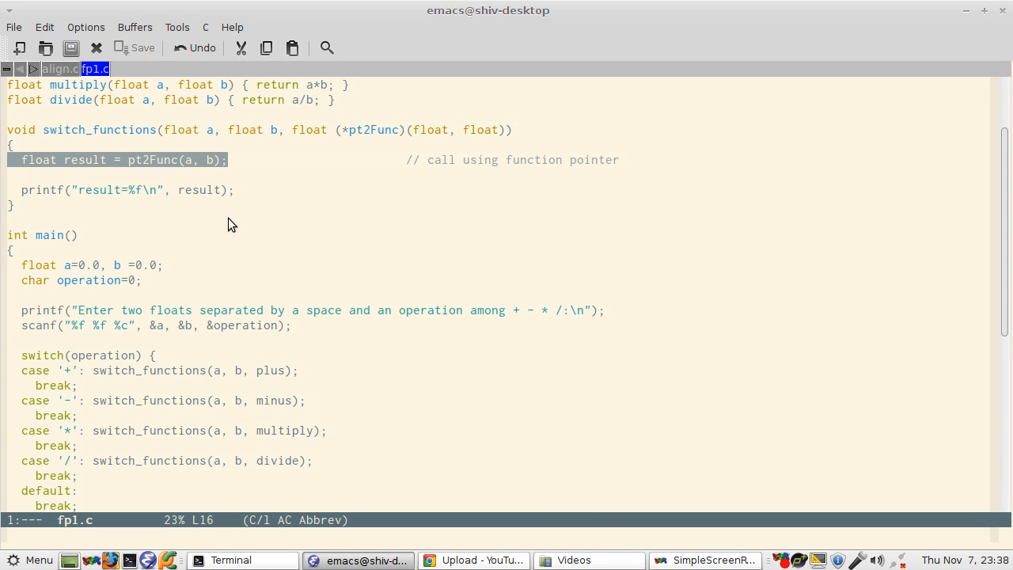
mouse_move(198, 310)
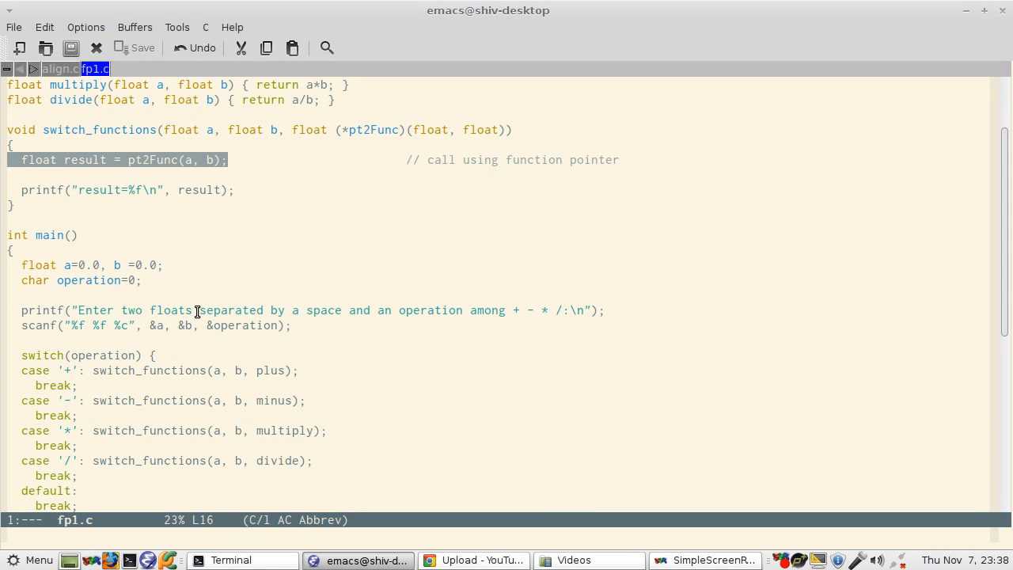
mouse_move(155, 260)
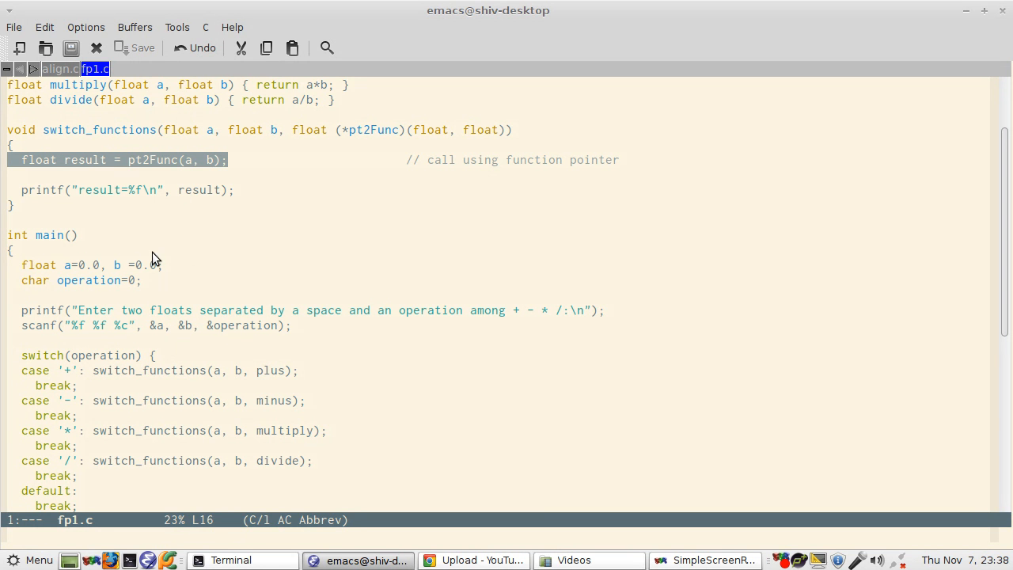
mouse_move(146, 237)
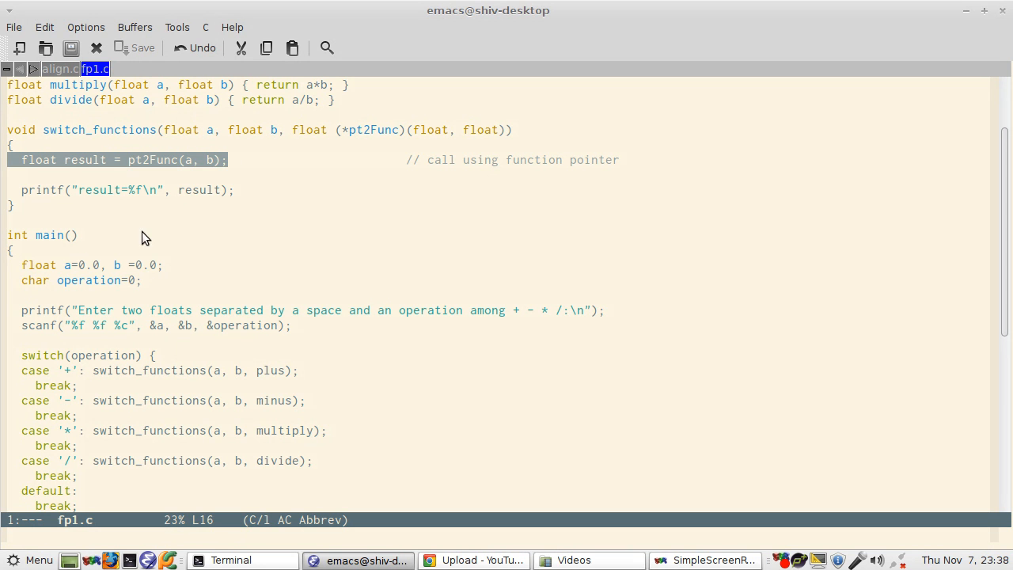
left_click(250, 370)
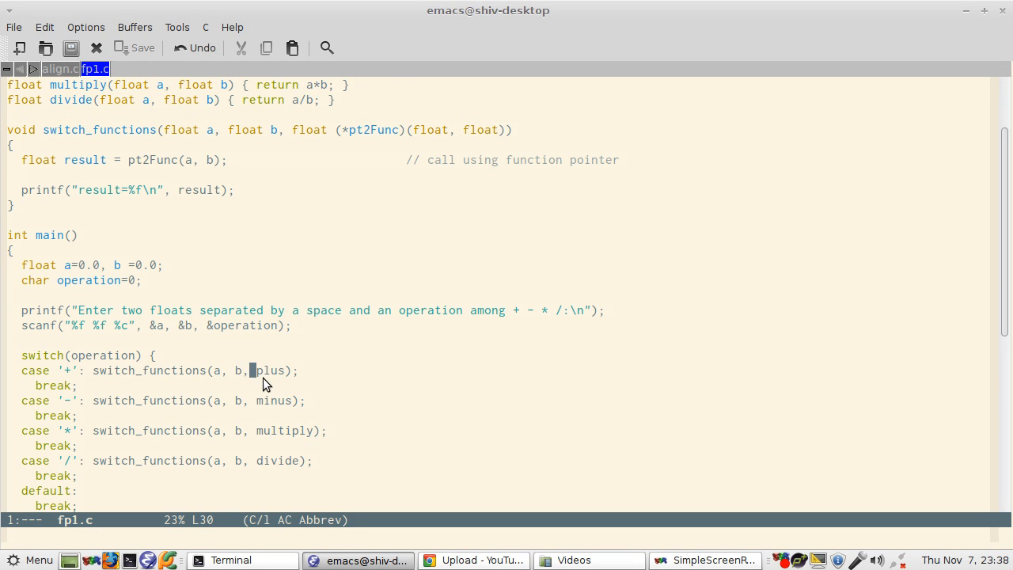
double_click(272, 370)
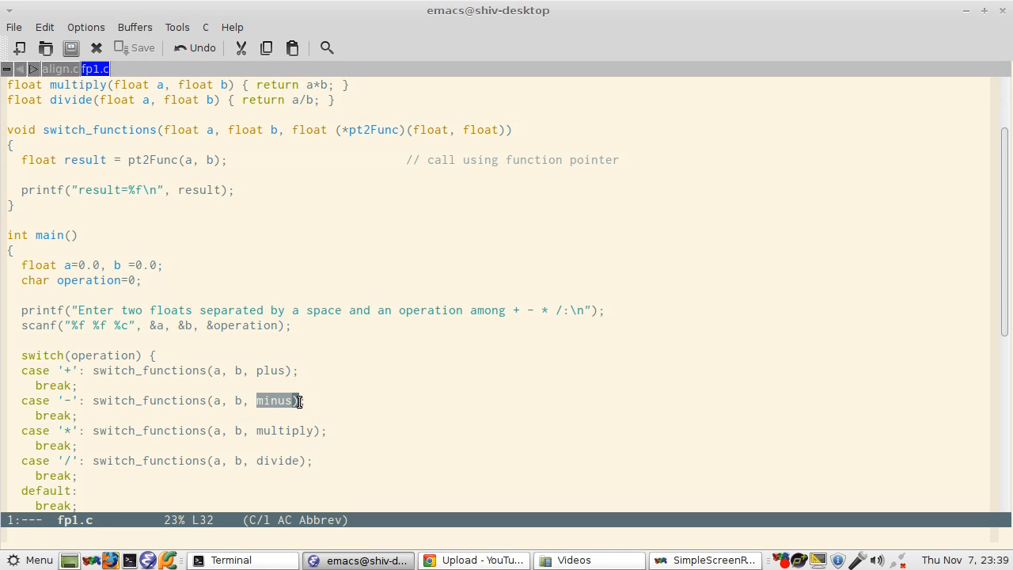
mouse_move(256, 396)
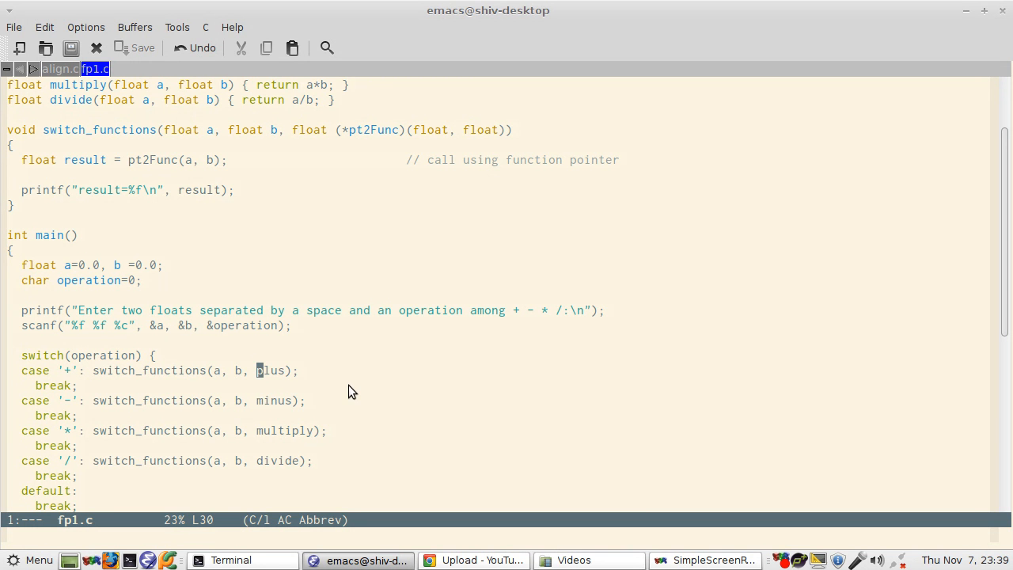
mouse_move(241, 256)
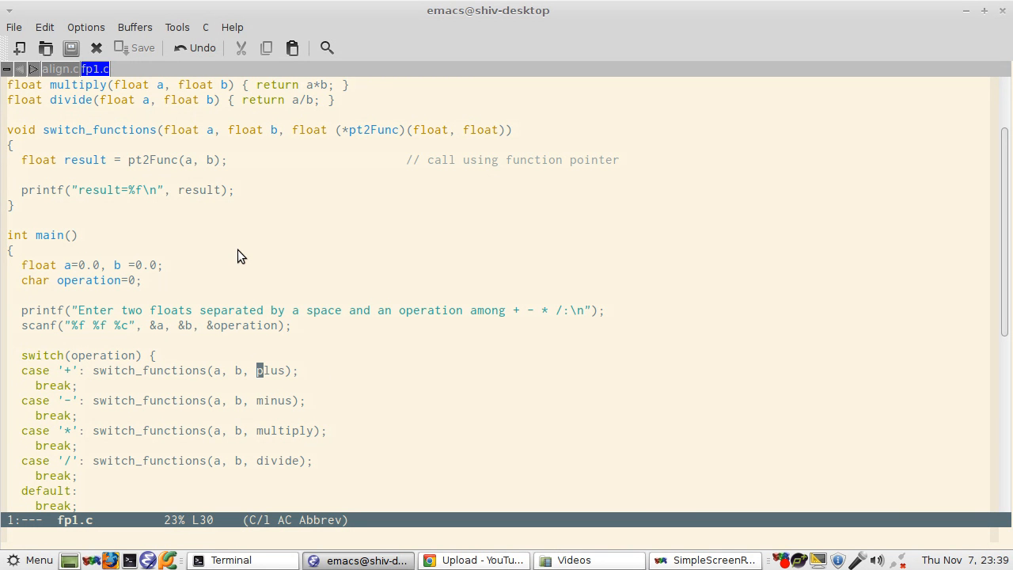
mouse_move(174, 209)
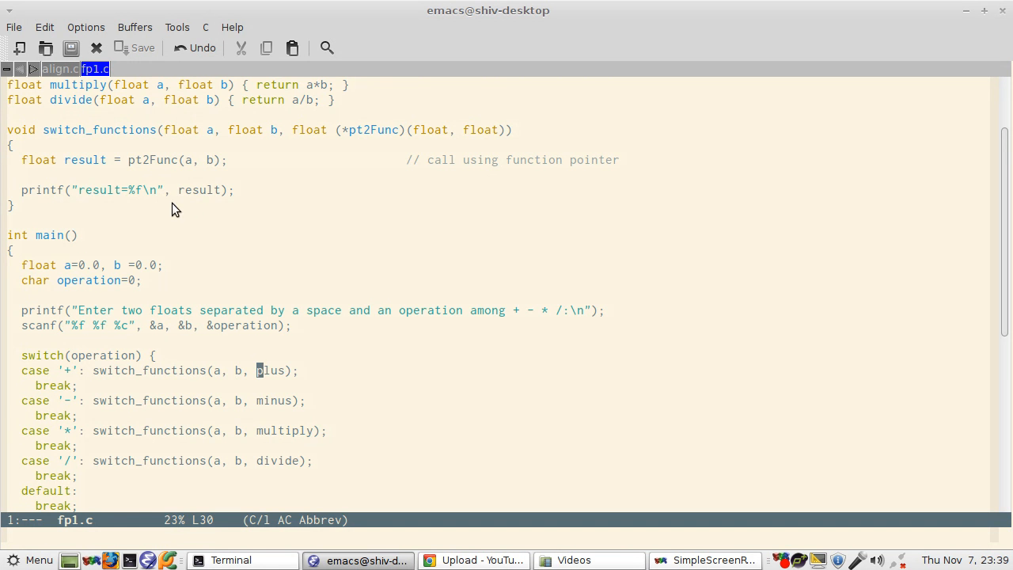
scroll("down", 3)
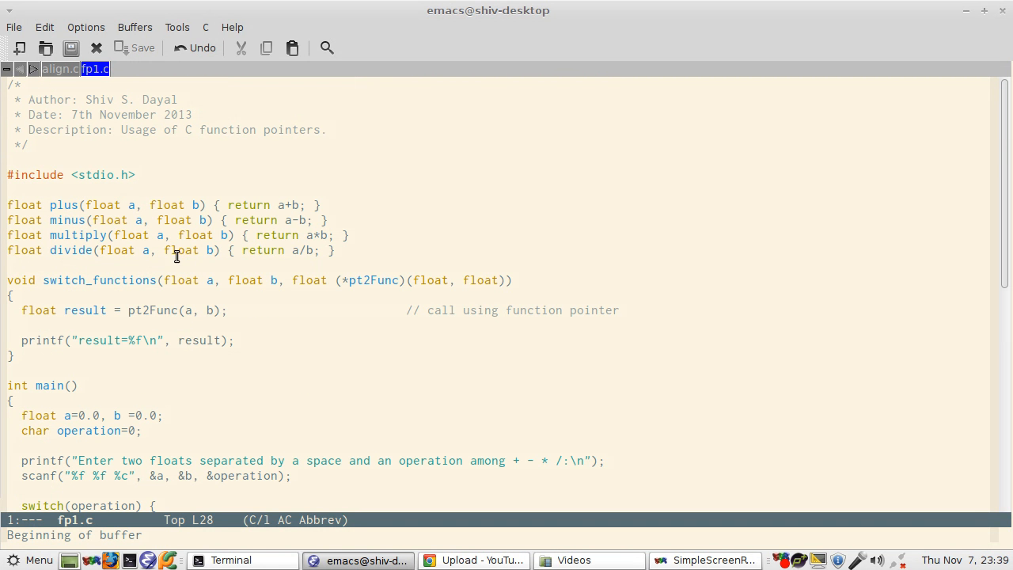
mouse_move(193, 293)
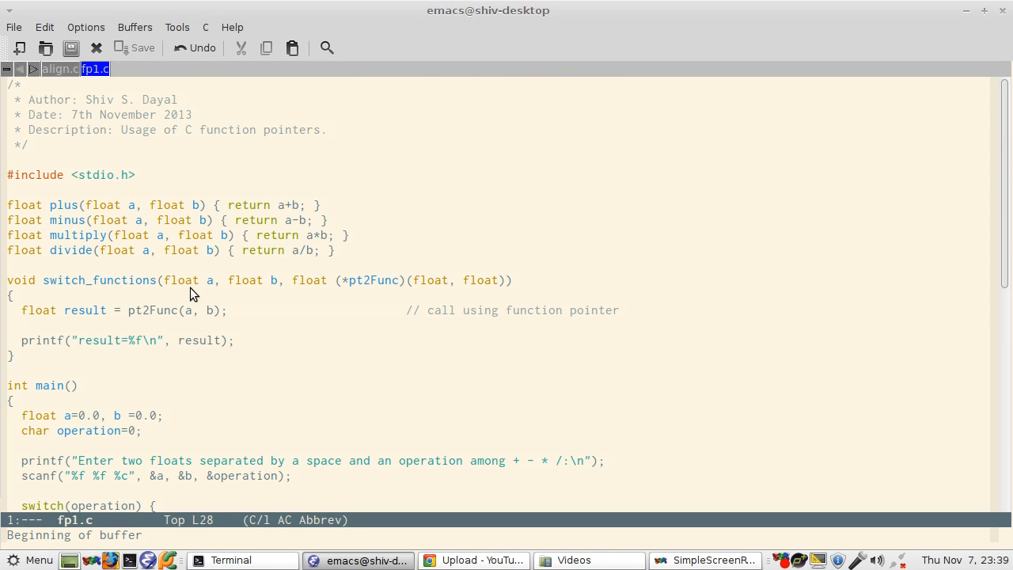
mouse_move(199, 329)
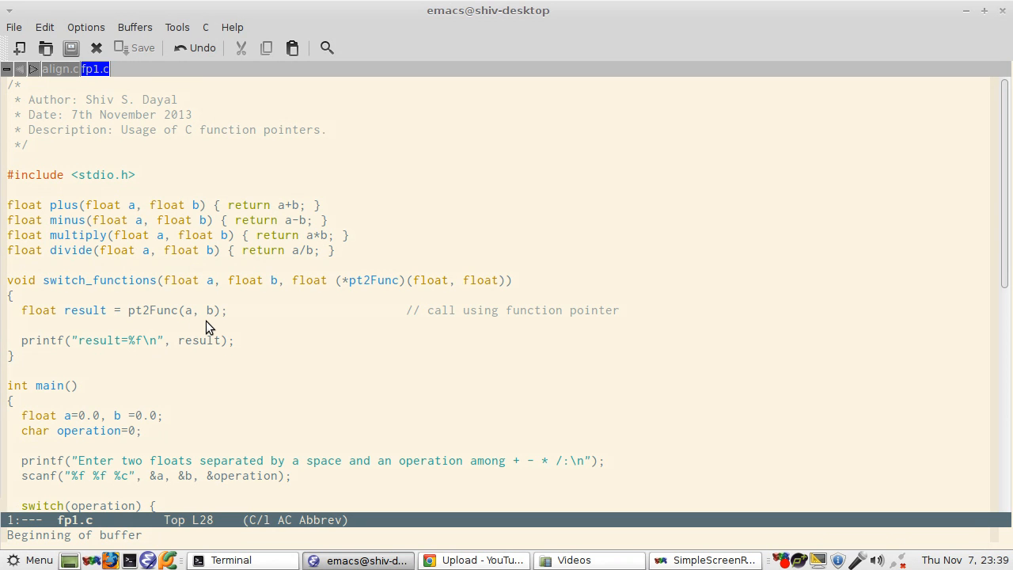
mouse_move(207, 334)
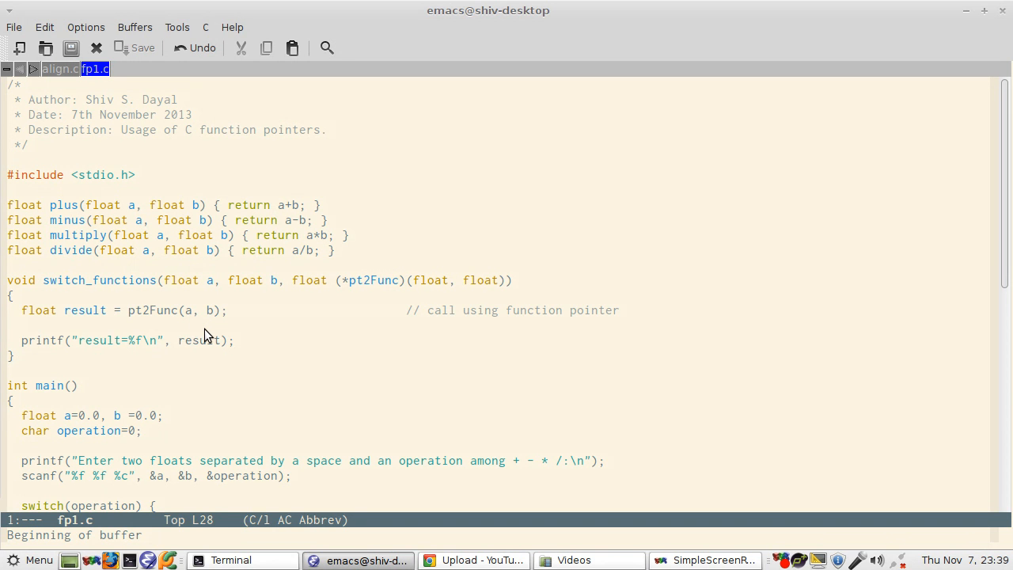